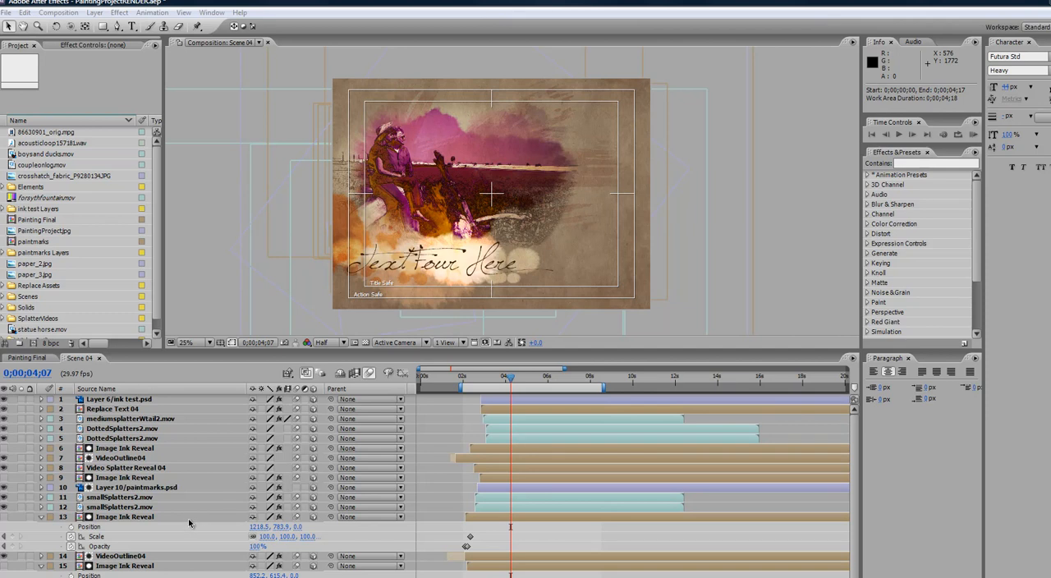
mouse_move(189, 485)
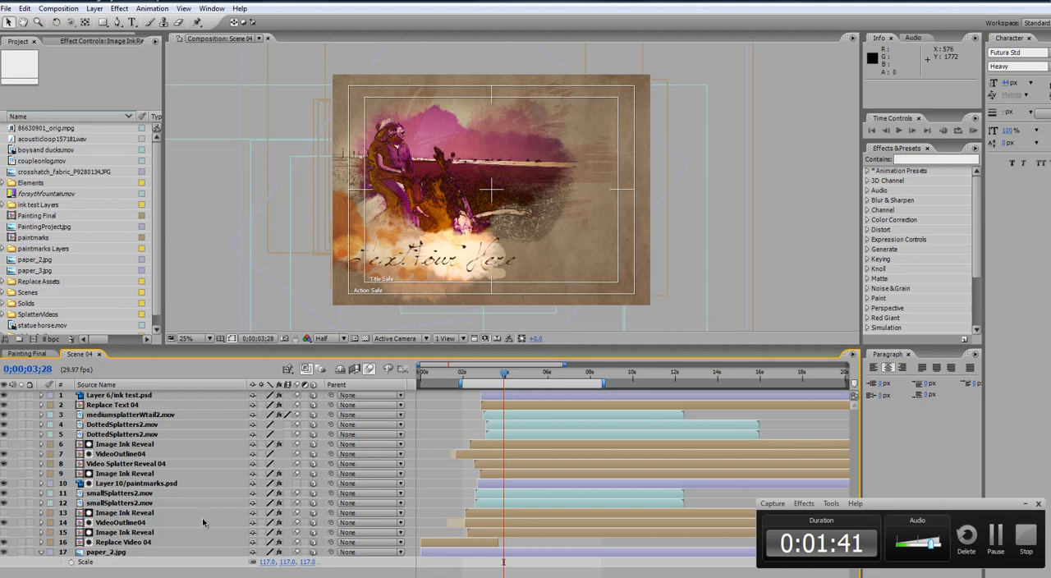
Select Replace Video 04 to show its Time Remap keyframes and zoom the timeline out
click(123, 542)
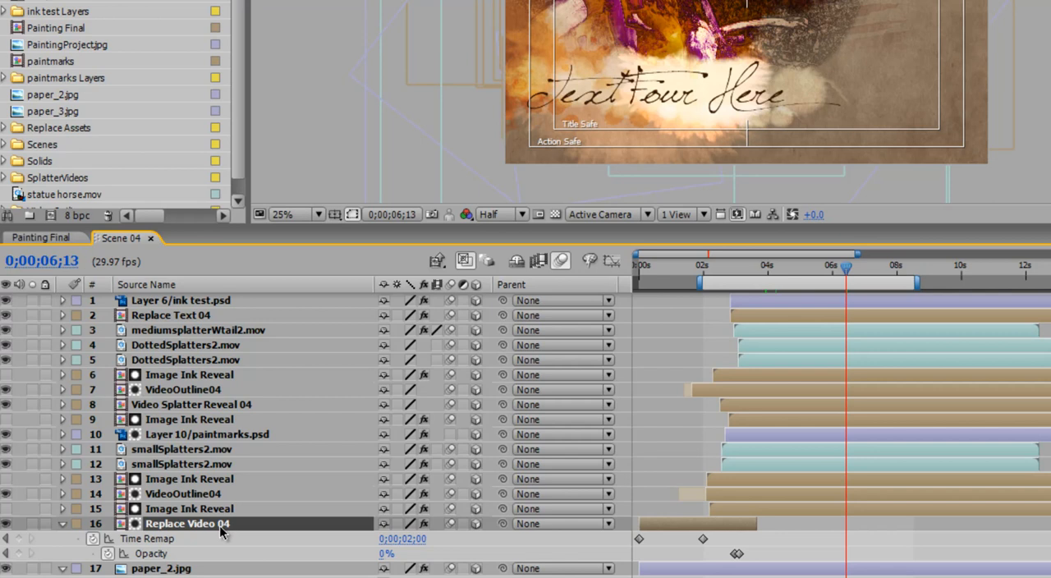
mouse_move(144, 542)
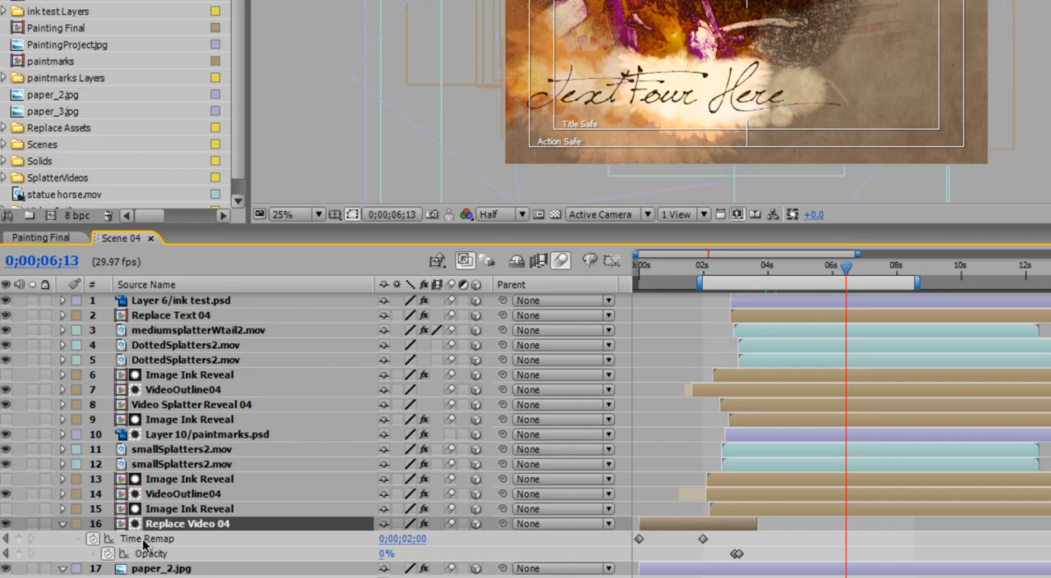
mouse_move(688, 559)
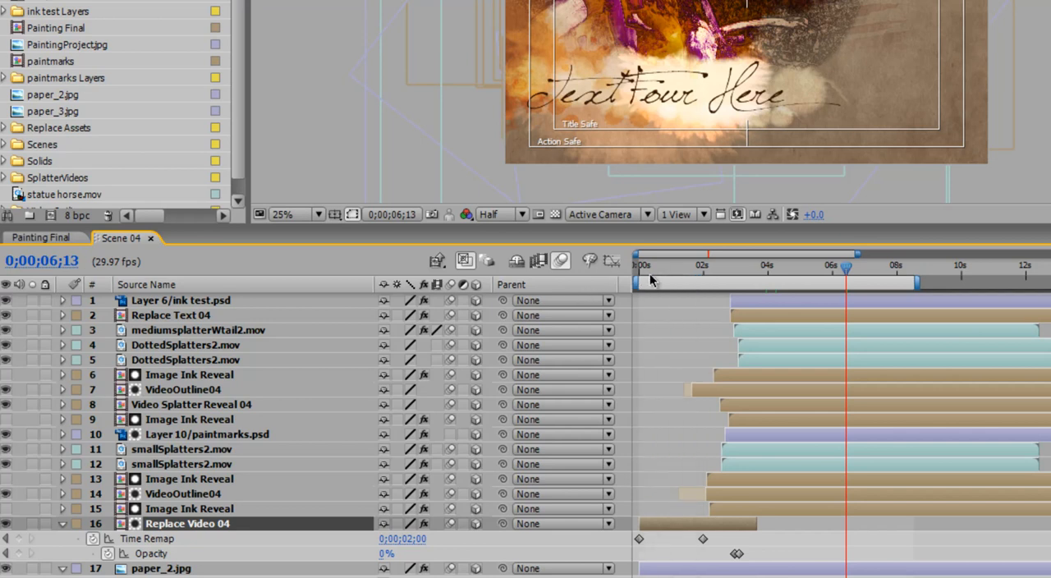
drag(844, 266, 677, 266)
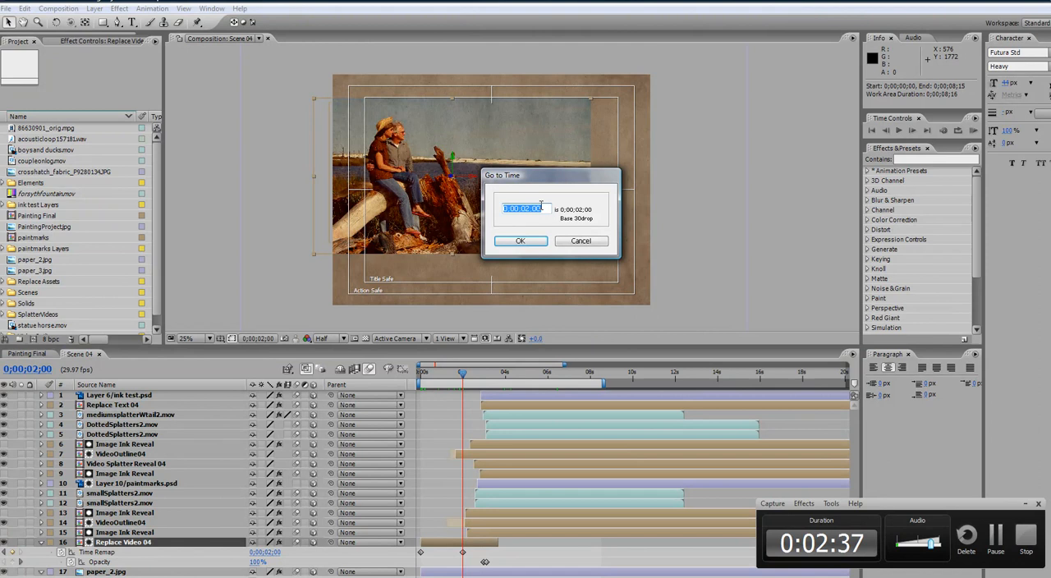
Go to 4 seconds (400) and give Replace Video 04 a Time Remap keyframe there valued 0;00;02;00
text(400)
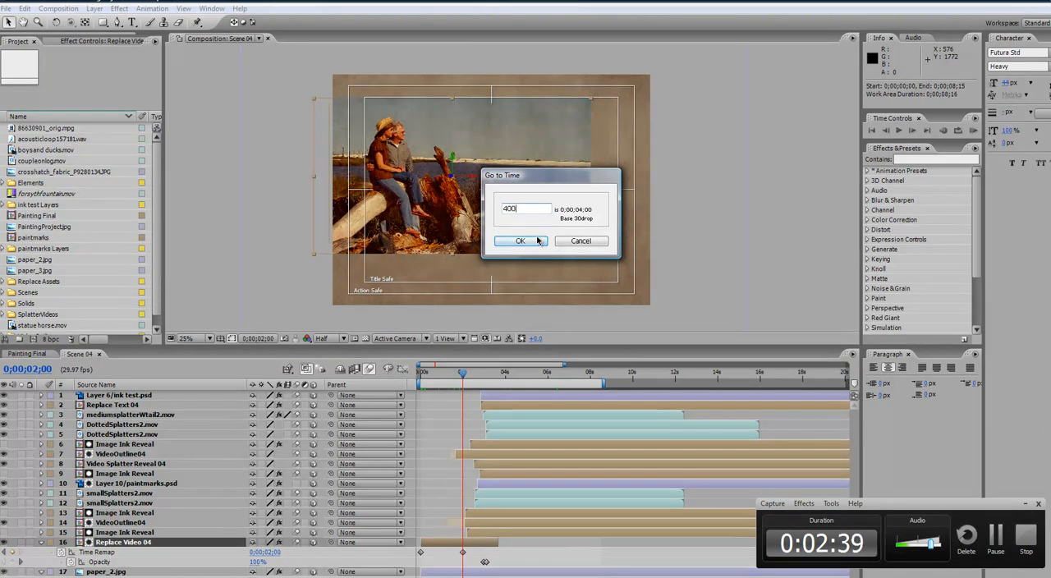
click(519, 240)
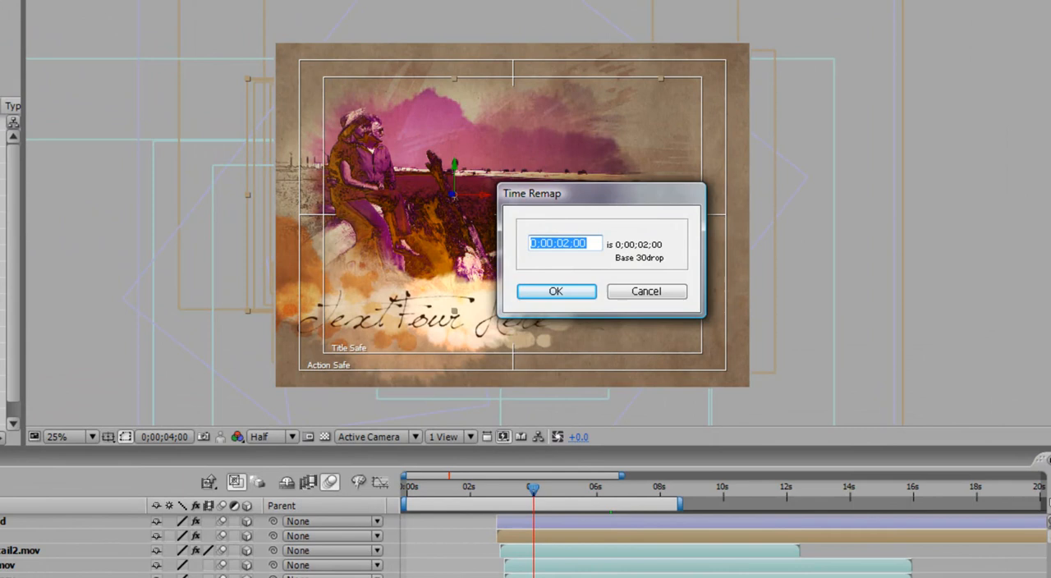
click(555, 292)
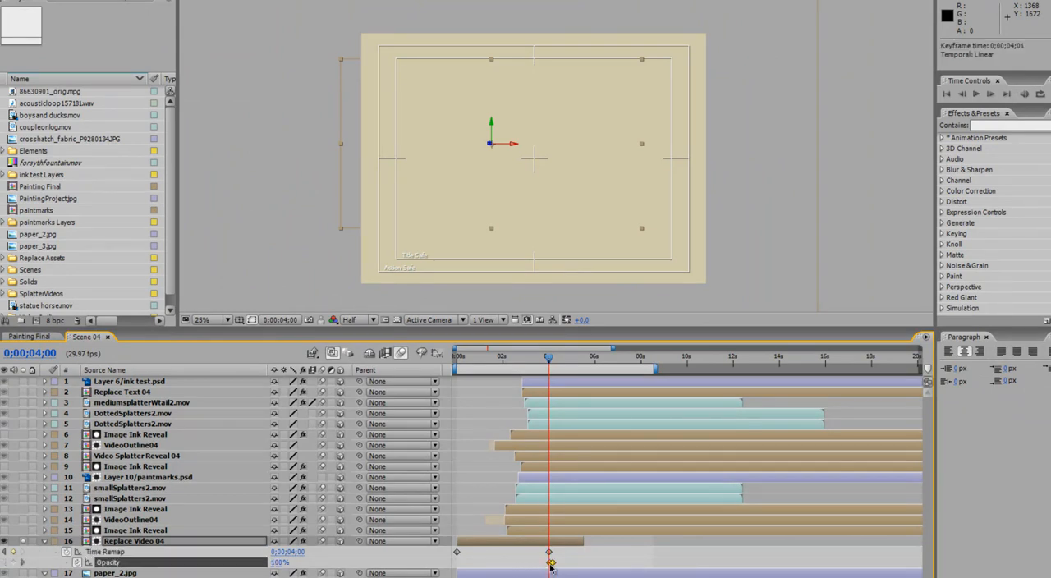
Preview before the keyframe, then move the Image Ink Reveal layer later to follow the longer video
drag(548, 365, 545, 365)
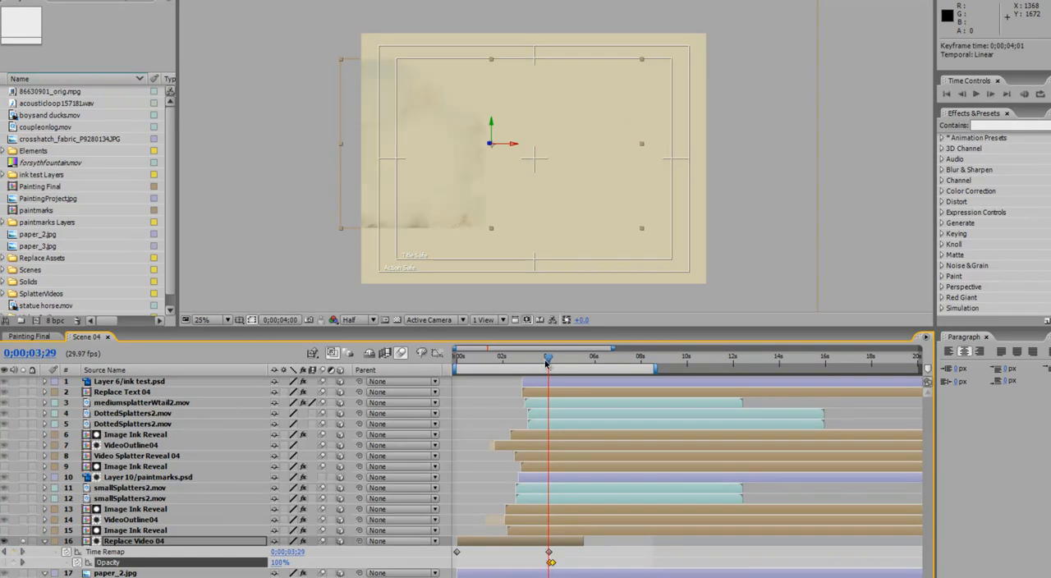
click(496, 357)
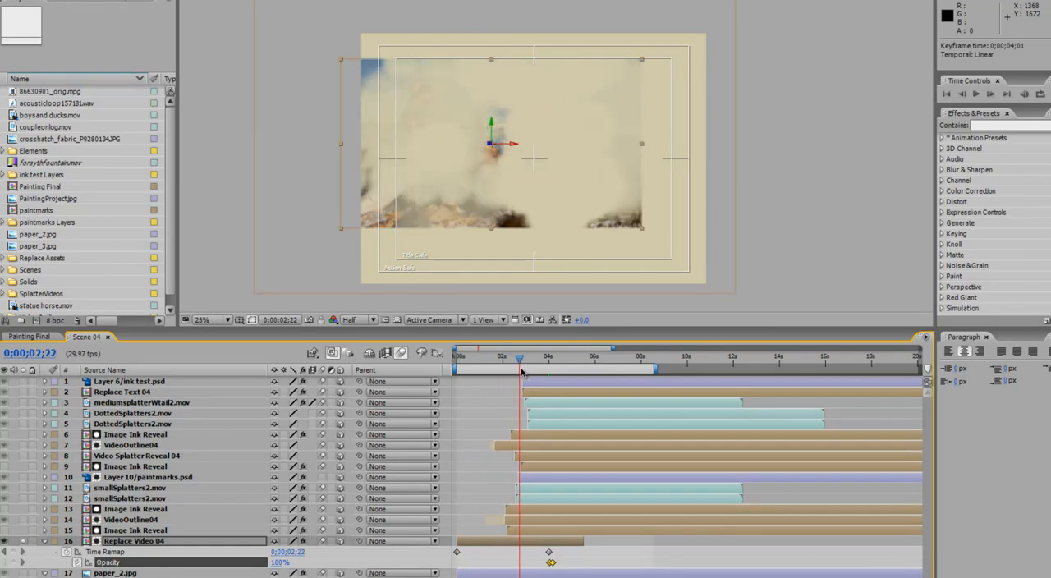
click(135, 529)
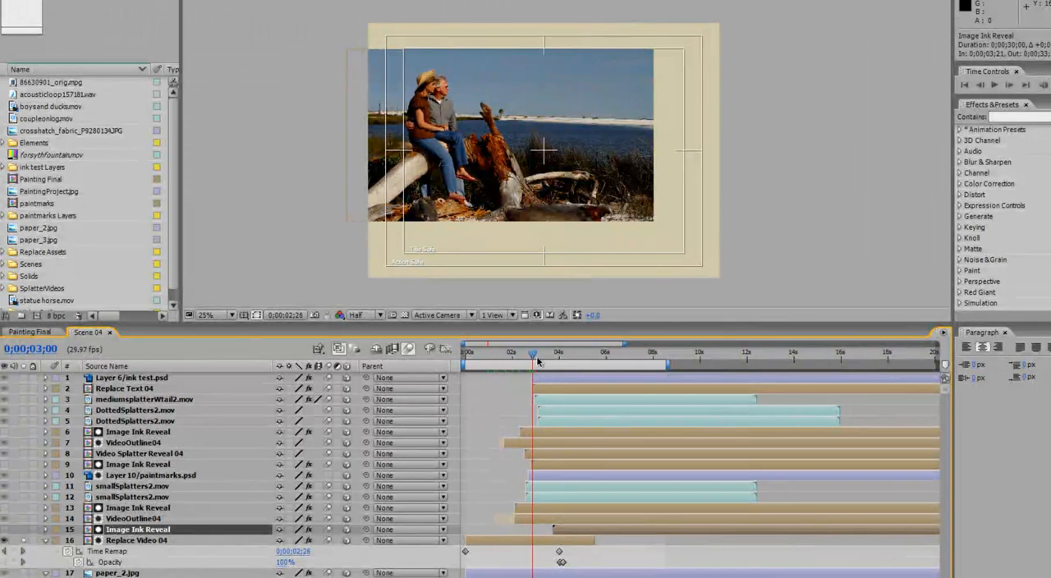
drag(534, 353, 565, 353)
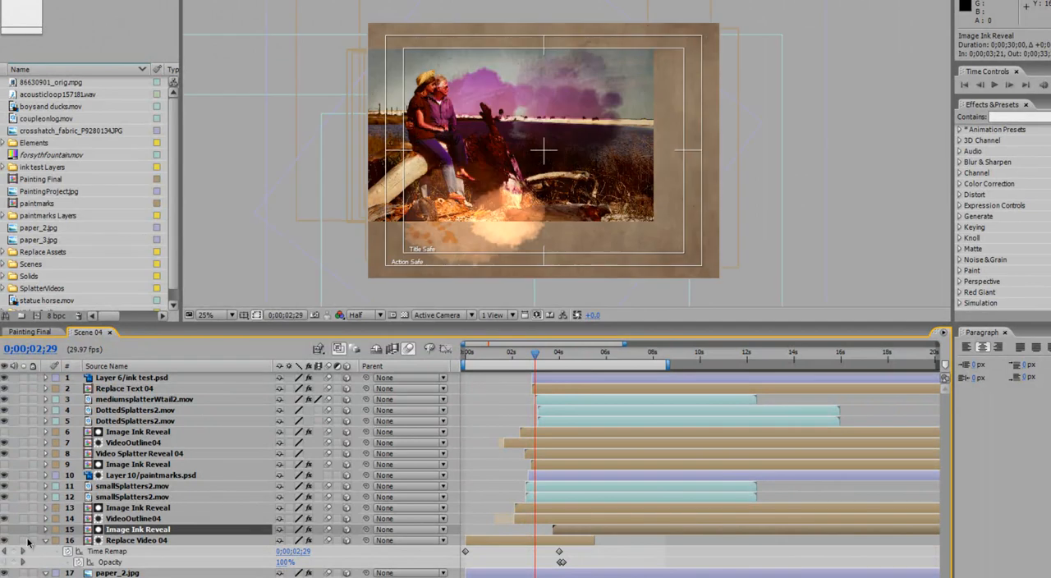
click(535, 351)
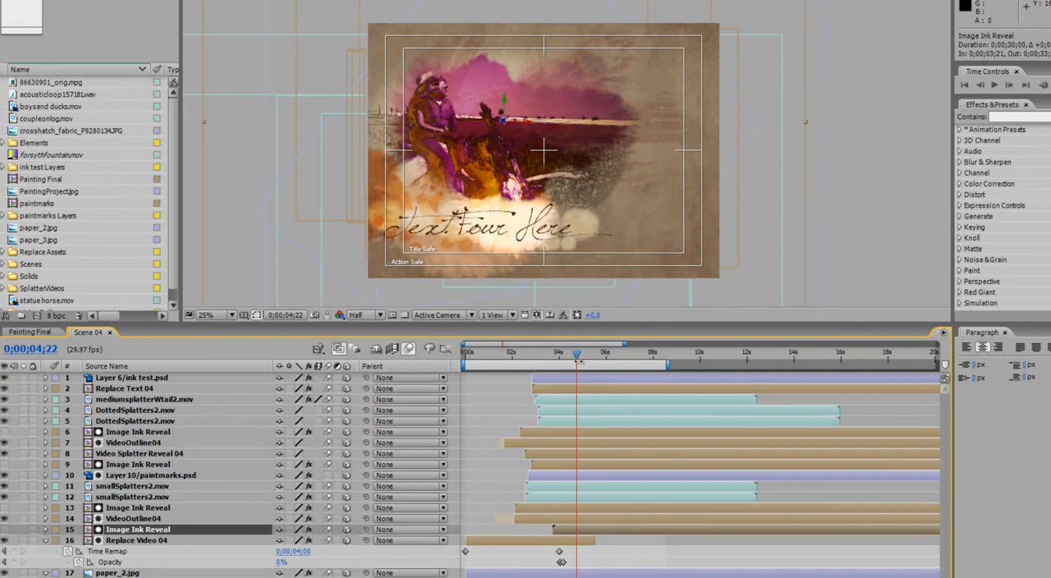
click(539, 355)
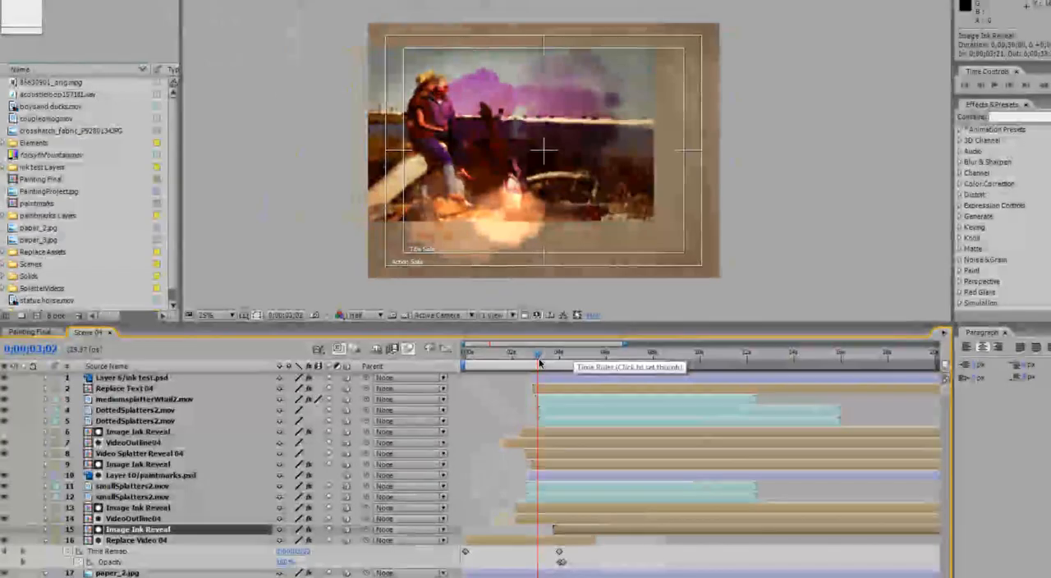
click(565, 351)
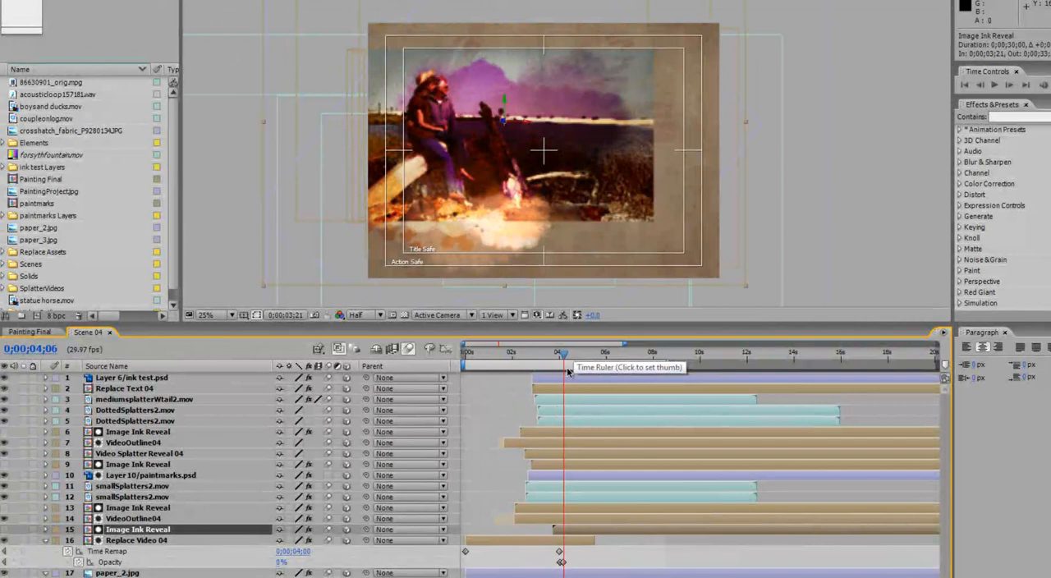
click(522, 352)
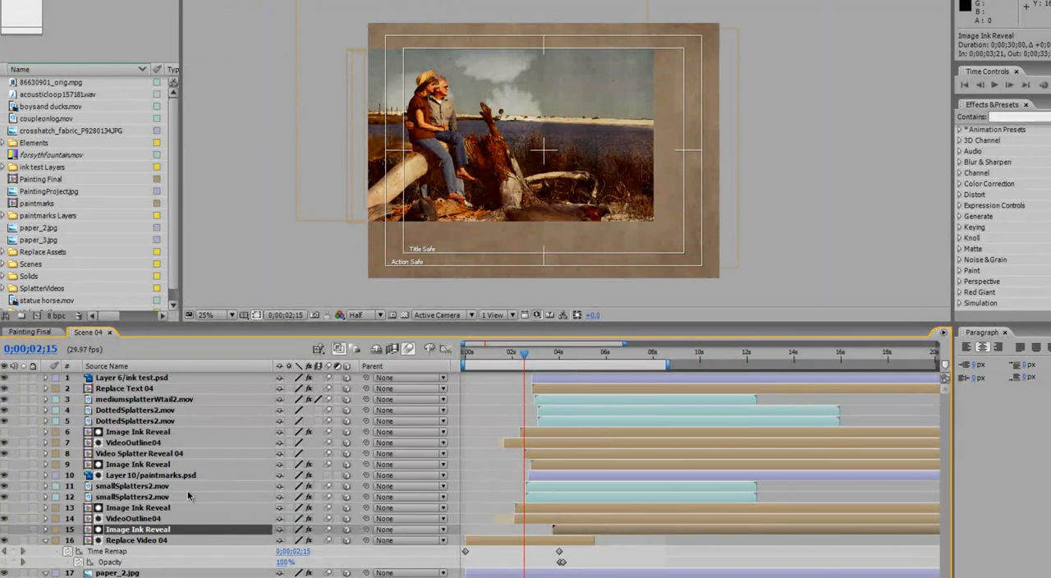
click(133, 519)
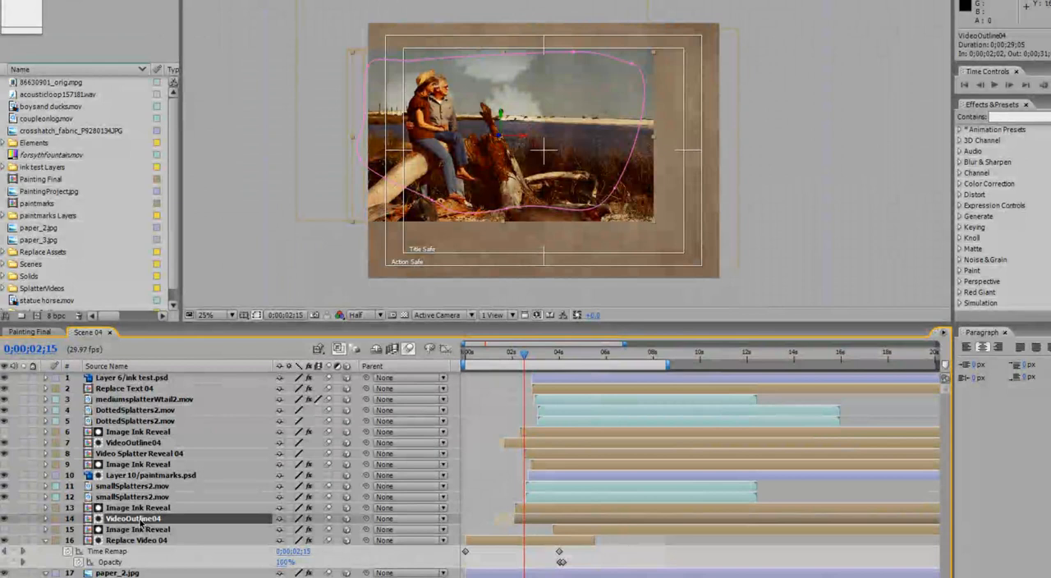
Inside VideoOutline04, set Replace Video 04's Time Remap keyframe to 400 (4 seconds)
double_click(133, 520)
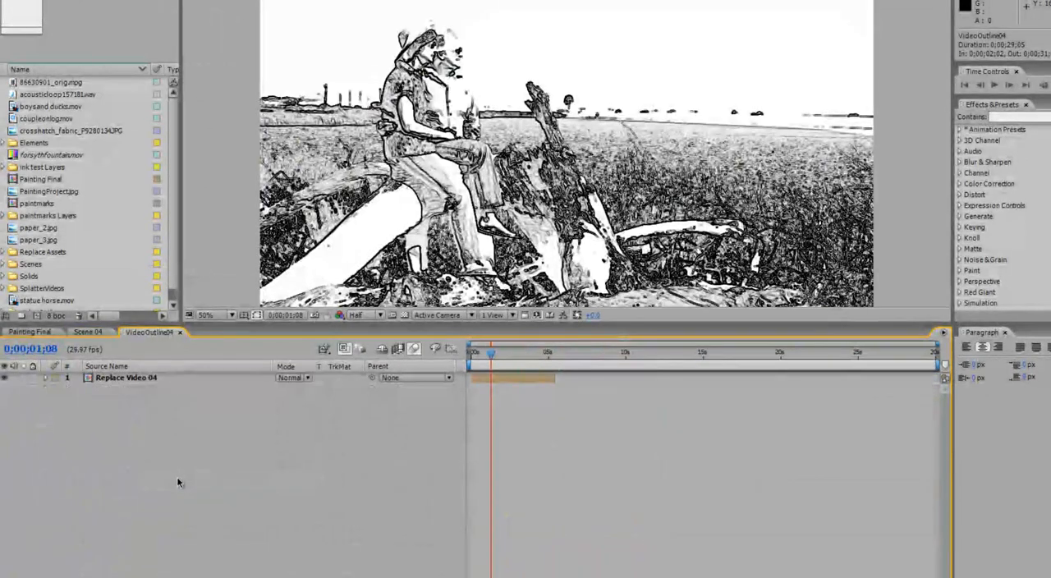
click(125, 377)
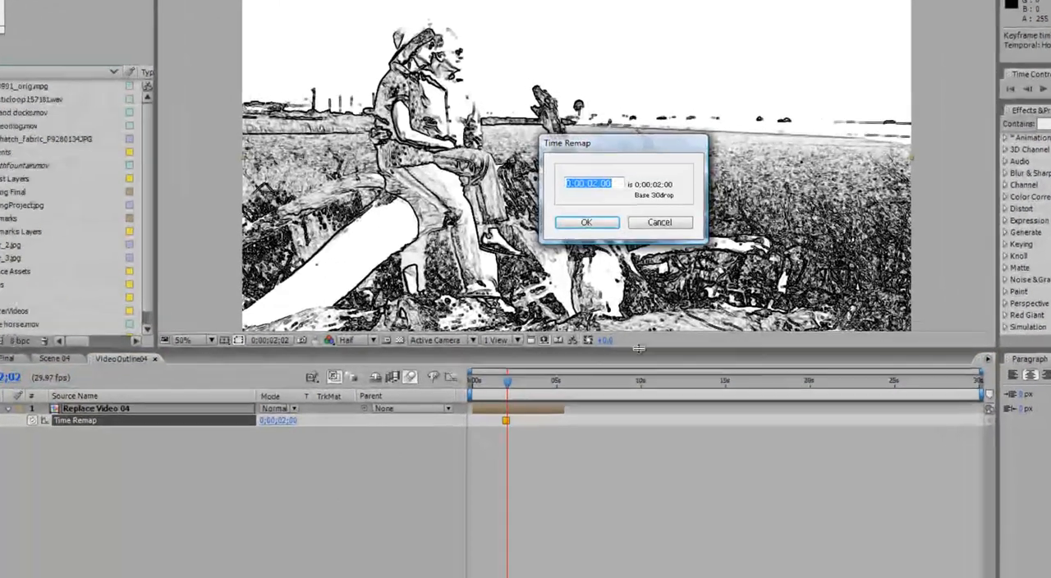
text(400)
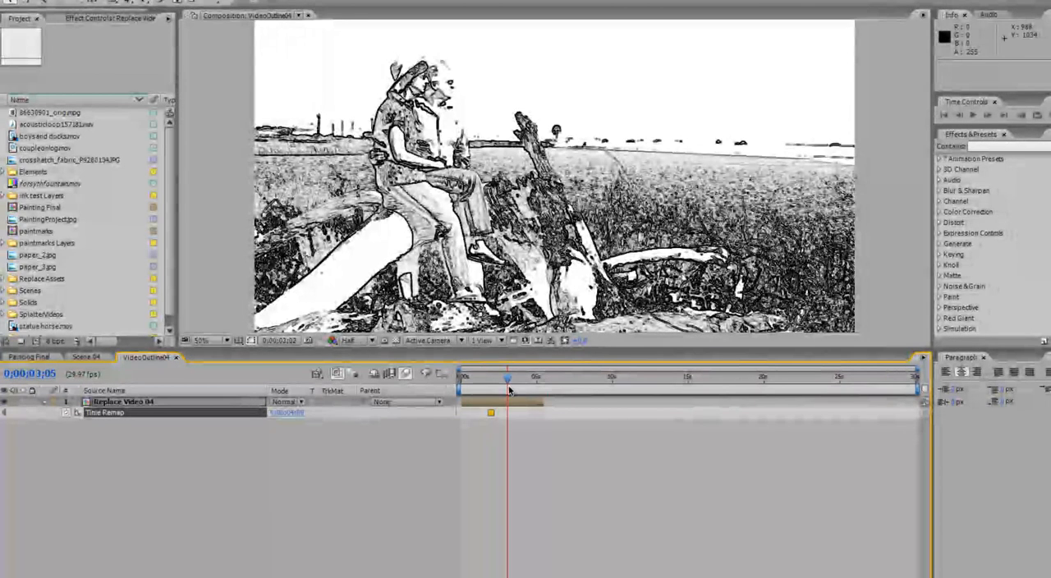
click(87, 356)
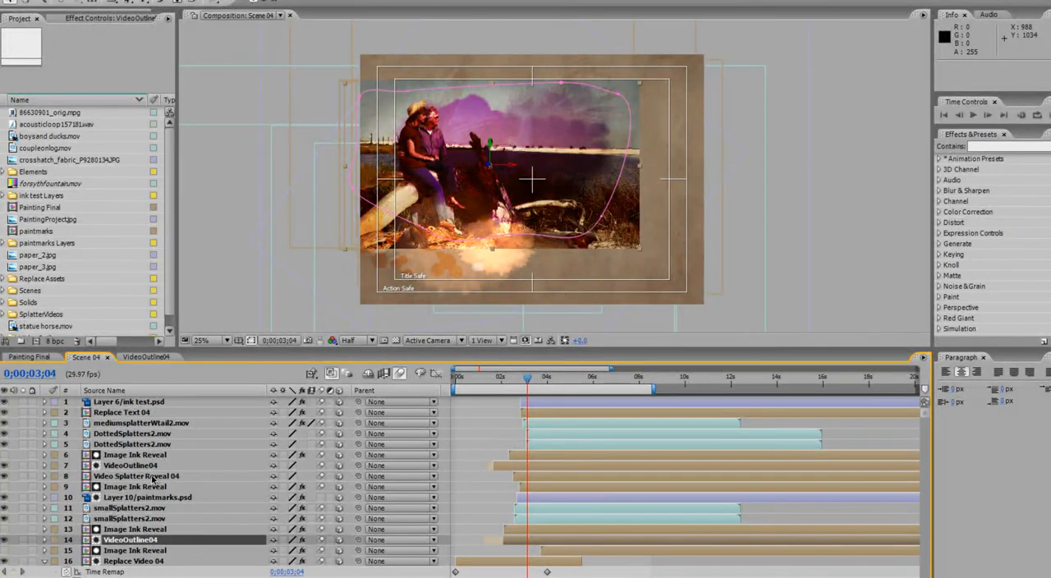
Enter the Video Splatter Reveal 04 composition and select its Replace Video 04 layer
click(134, 476)
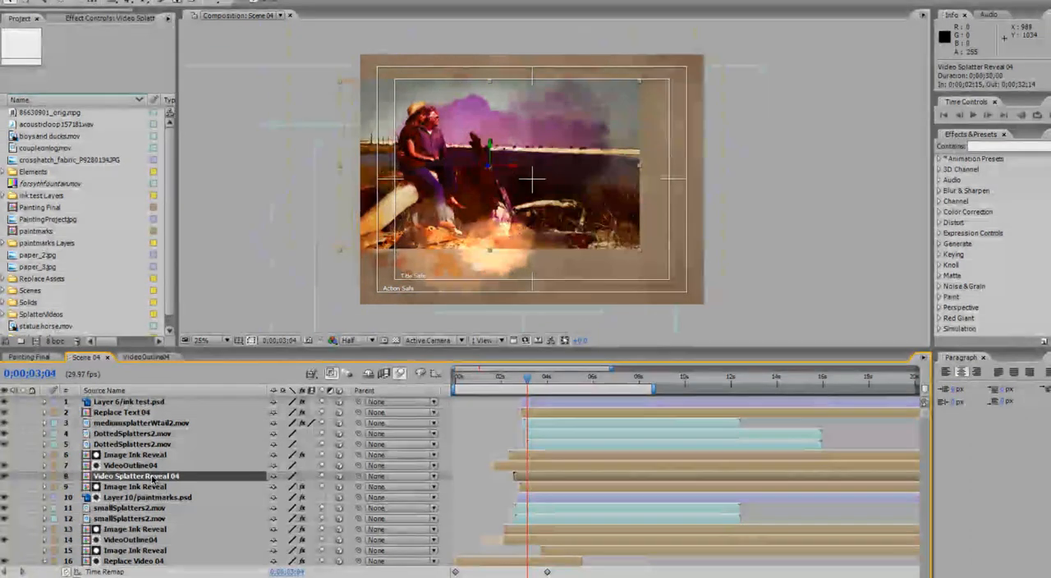
right_click(135, 477)
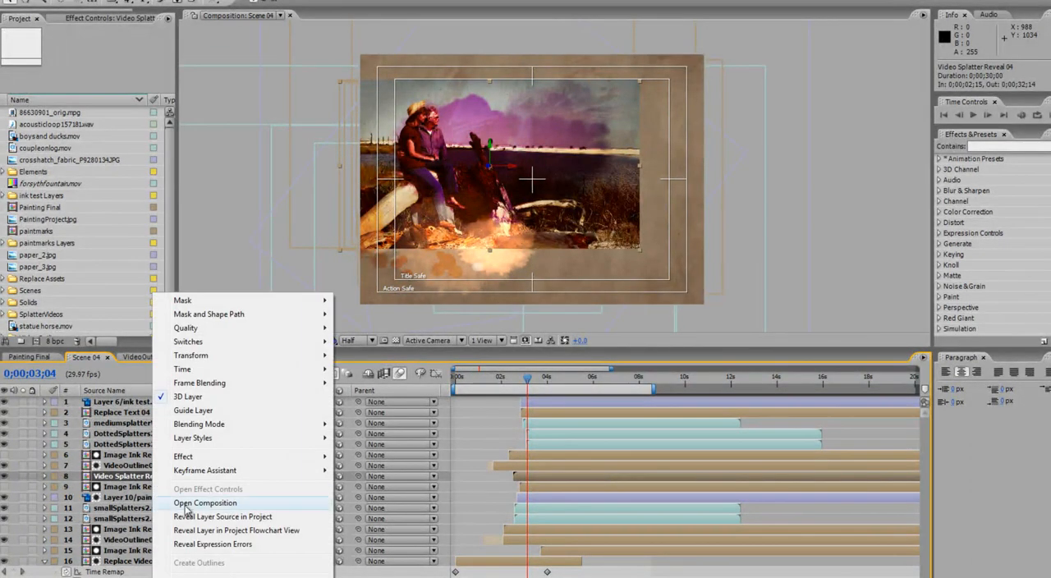
click(204, 503)
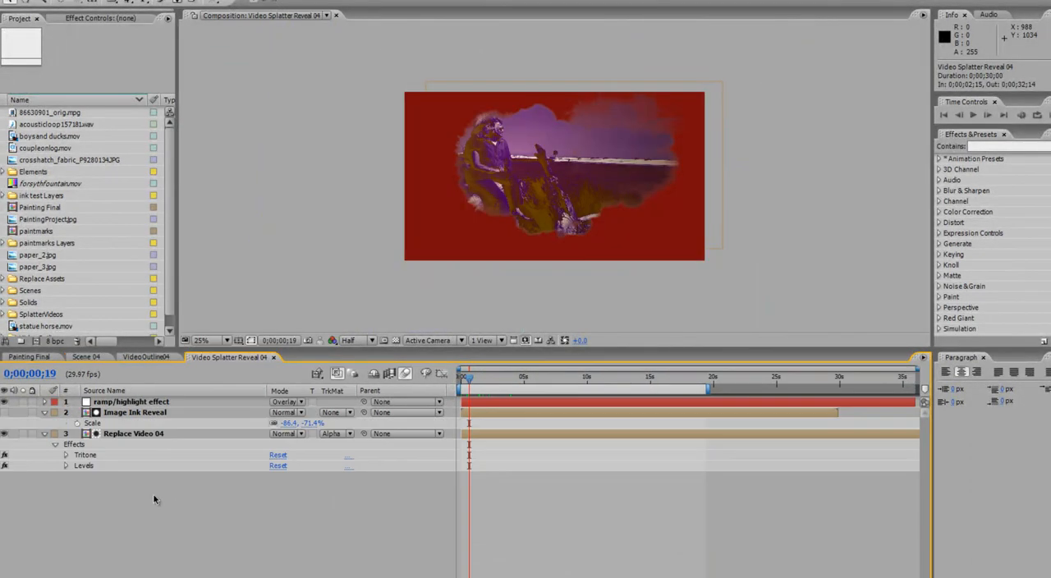
click(133, 434)
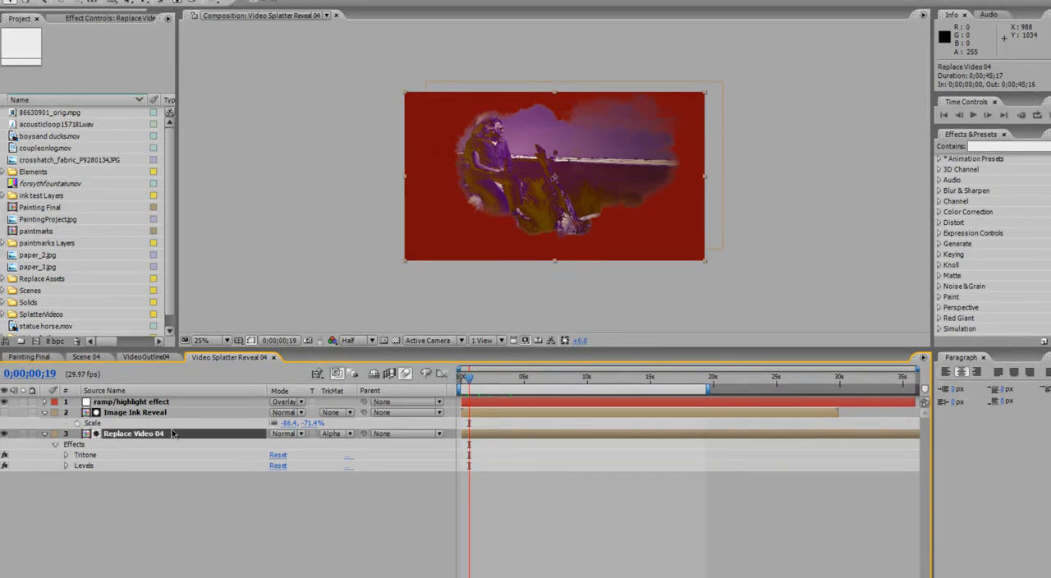
mouse_move(204, 433)
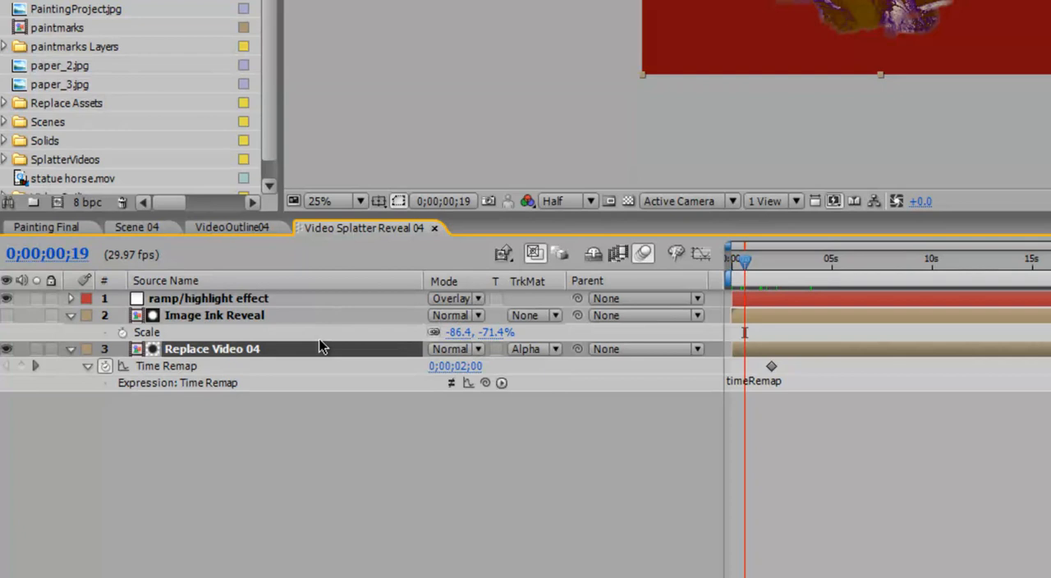
Move the end Time Remap keyframe to 4 seconds and set its value to 0;00;04;00
drag(736, 260, 772, 259)
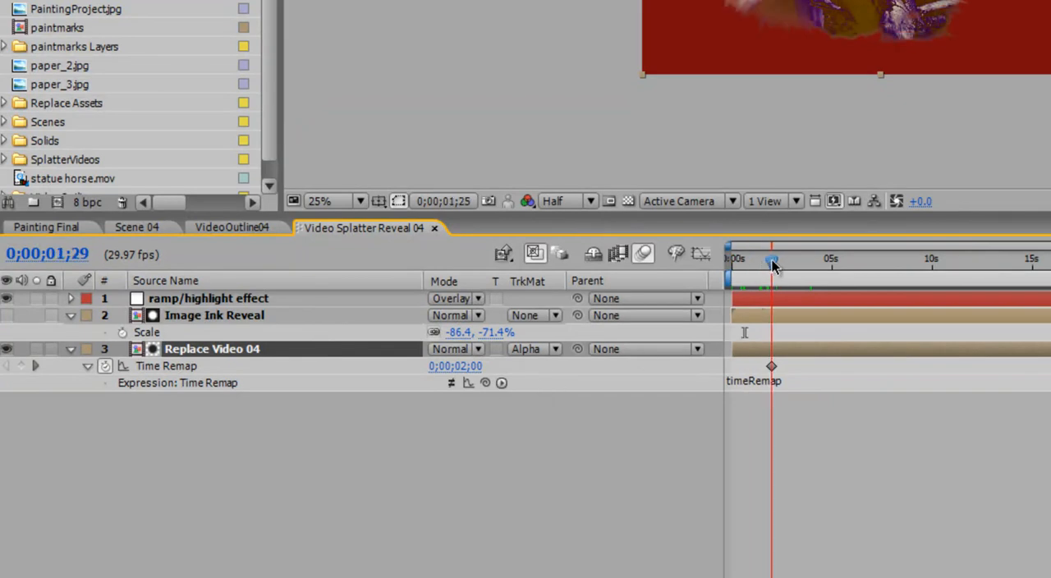
drag(772, 261, 801, 261)
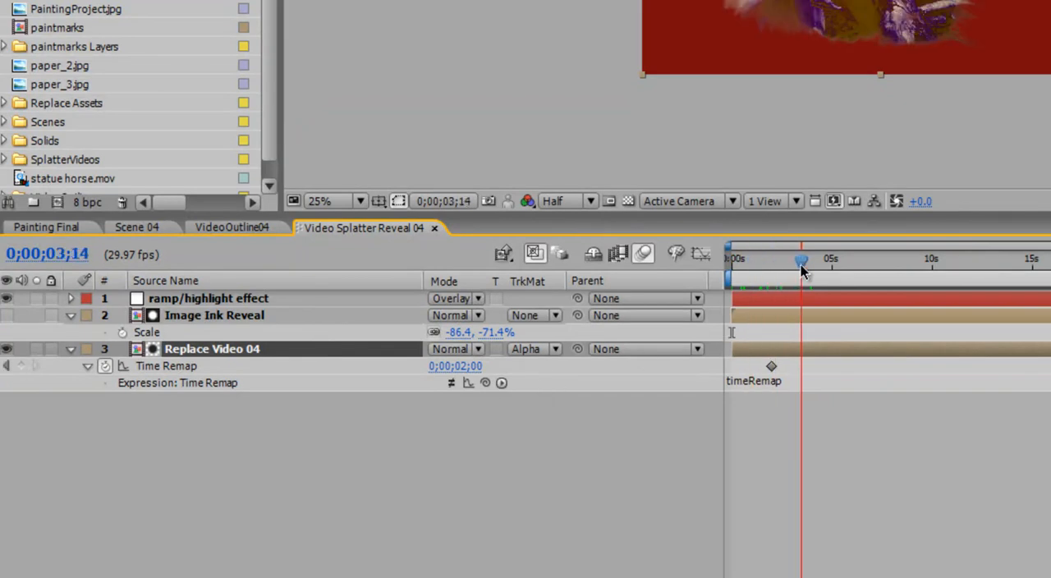
drag(802, 261, 812, 262)
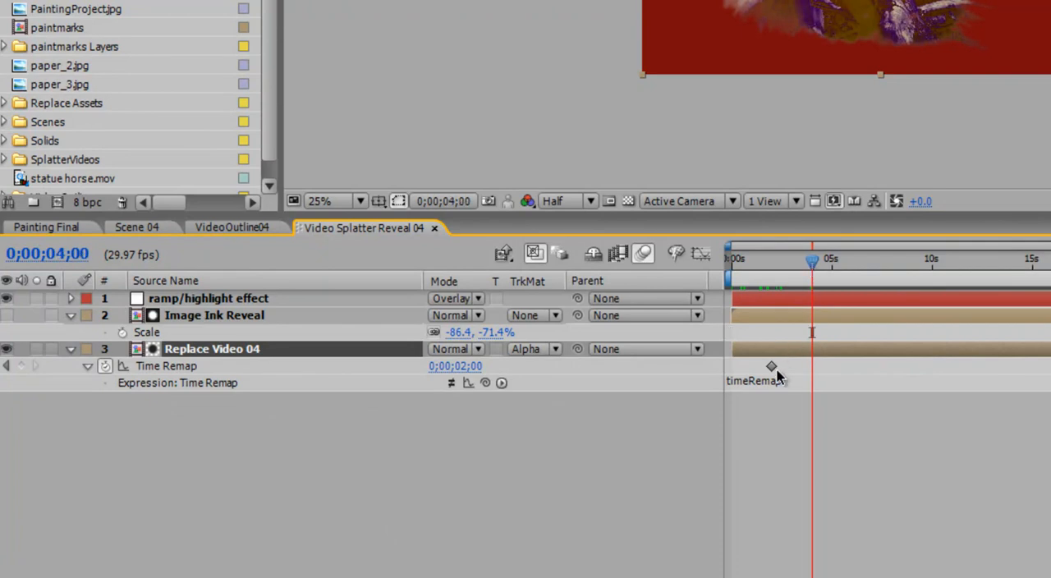
click(814, 366)
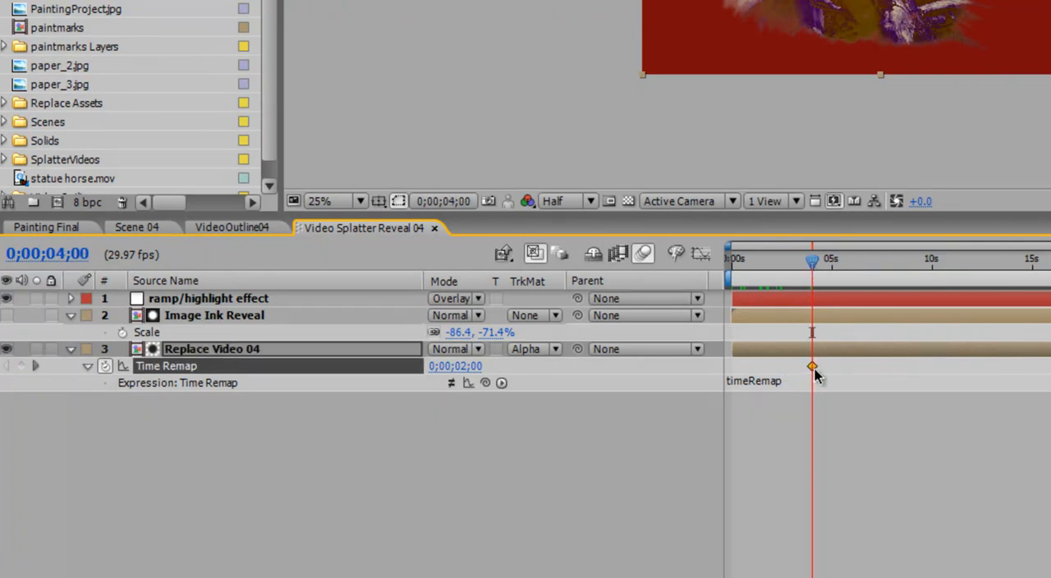
double_click(455, 365)
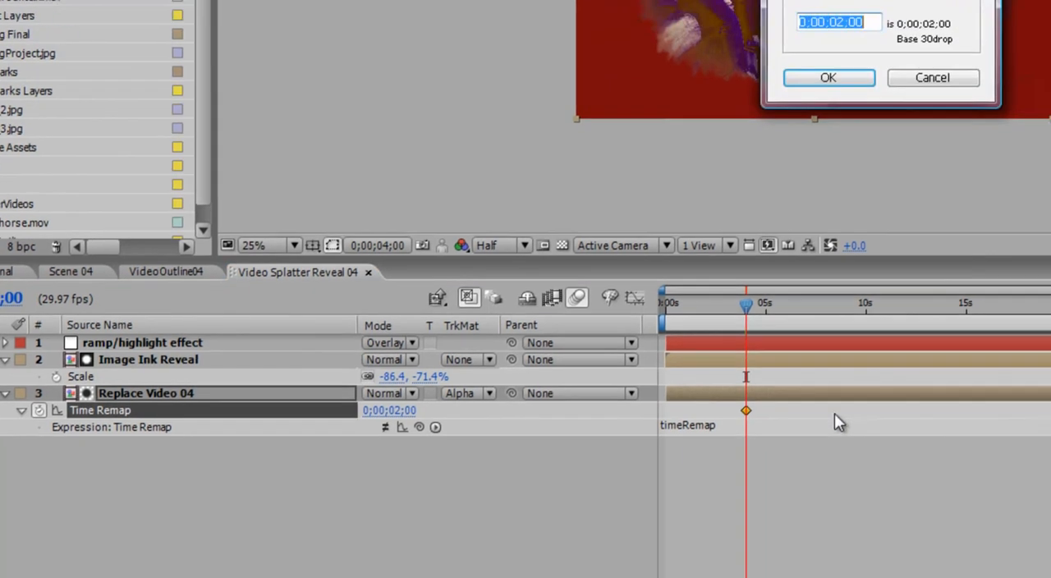
text(400)
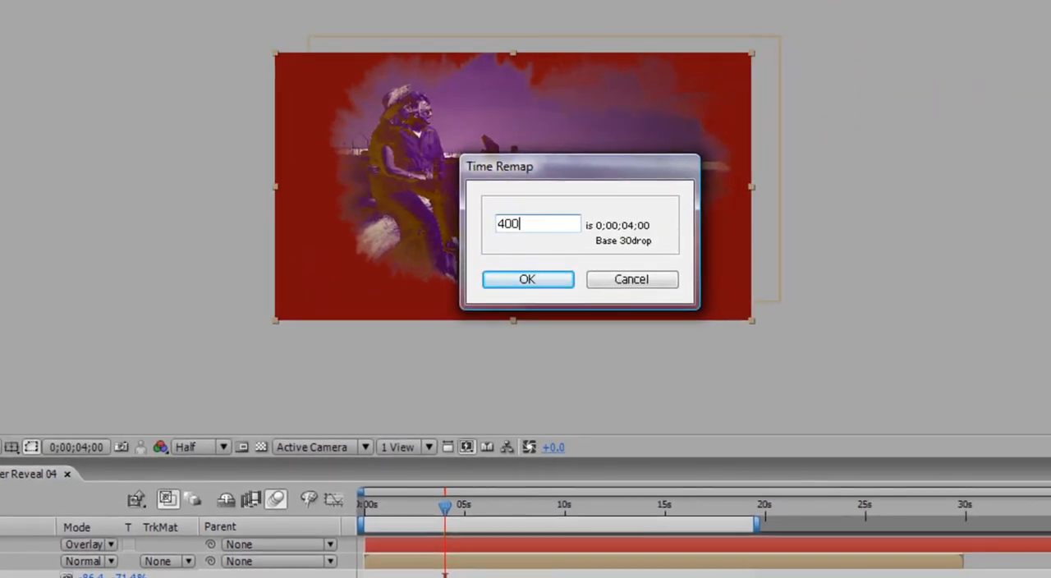
click(527, 279)
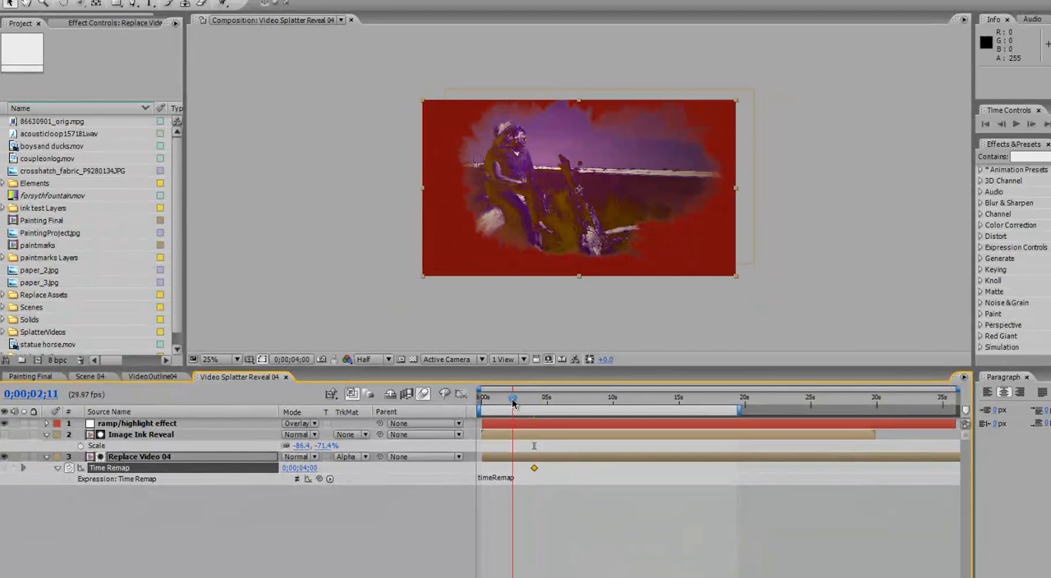
Preview the remapped footage at several points up to the four-second mark
click(506, 397)
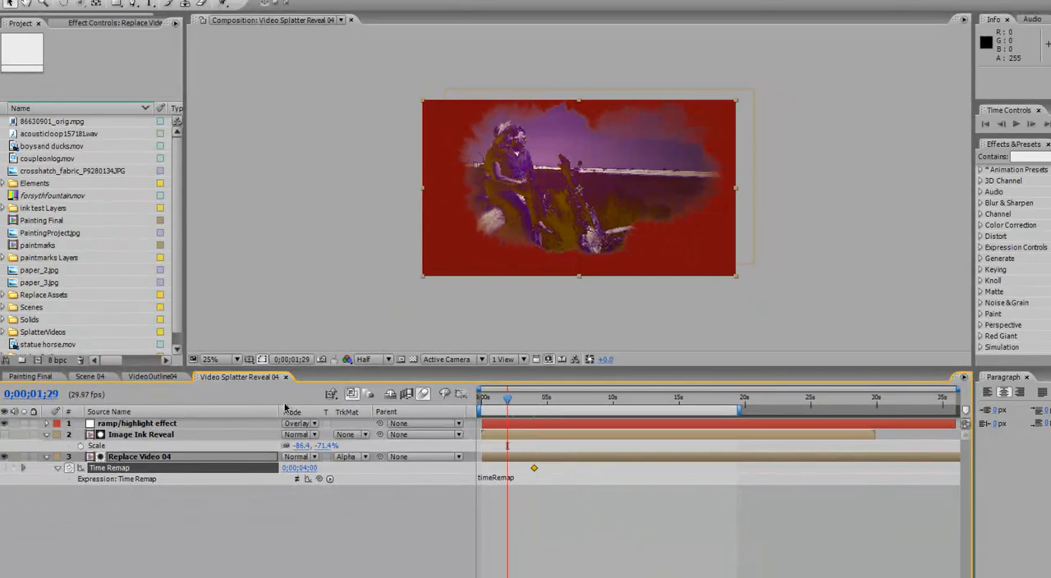
click(534, 402)
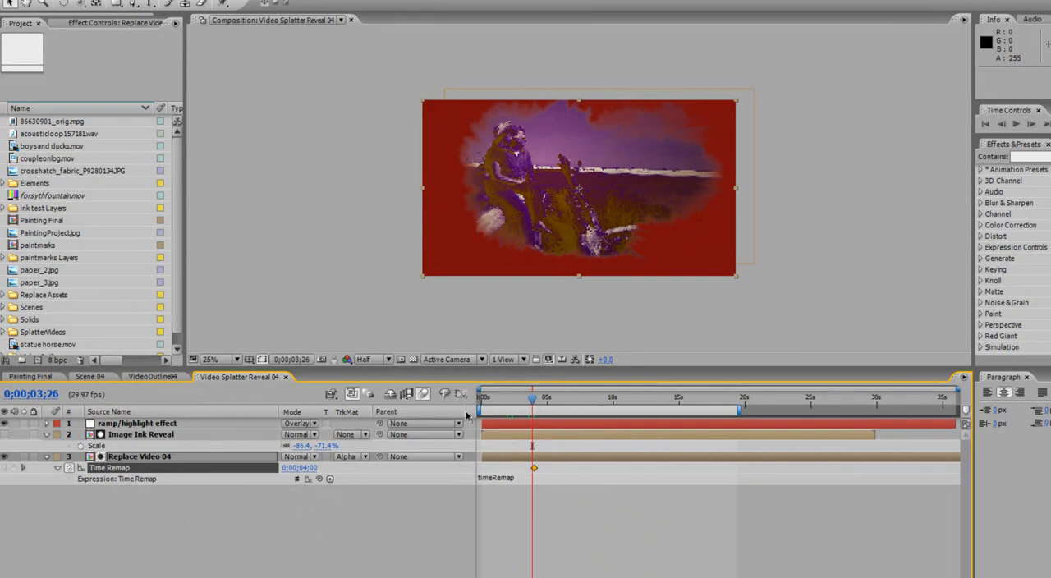
click(90, 376)
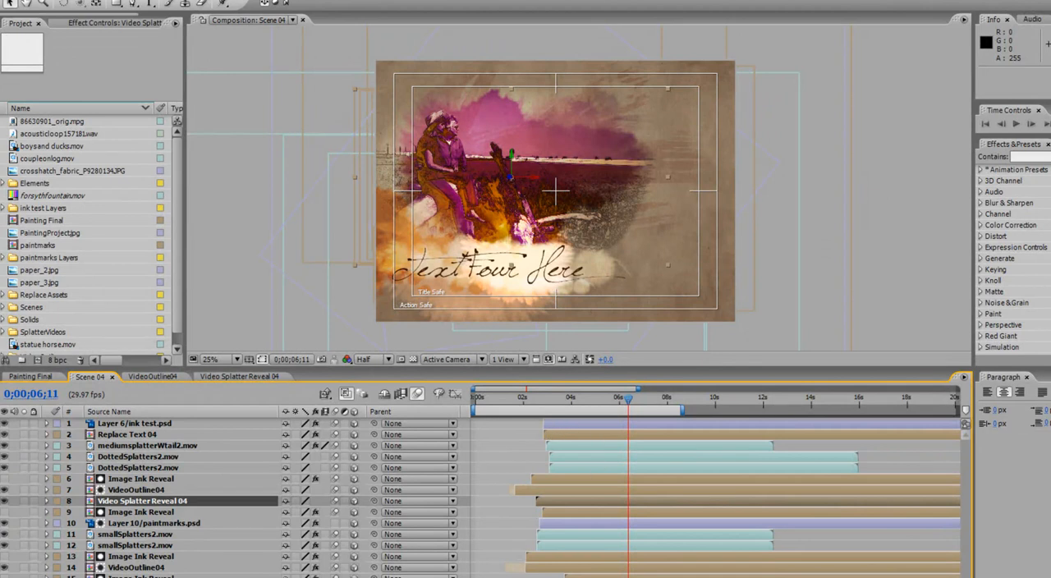
Return to Scene 04 and select the reveal layers that need shifting
click(137, 567)
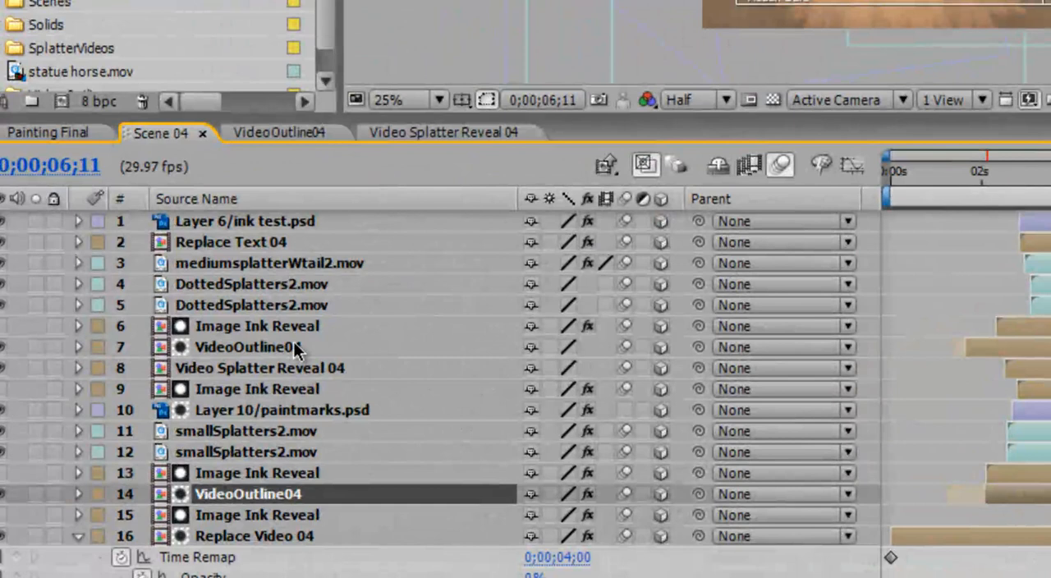
click(256, 325)
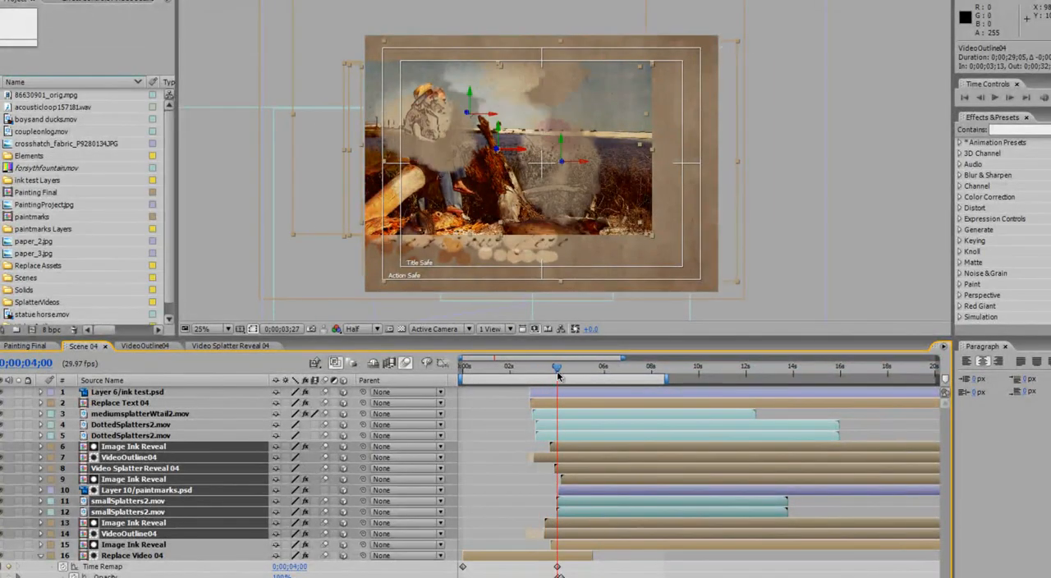
Scrub Scene 04 around 4–5 seconds to check the reveal timing, showing the blending modes
drag(557, 366, 582, 366)
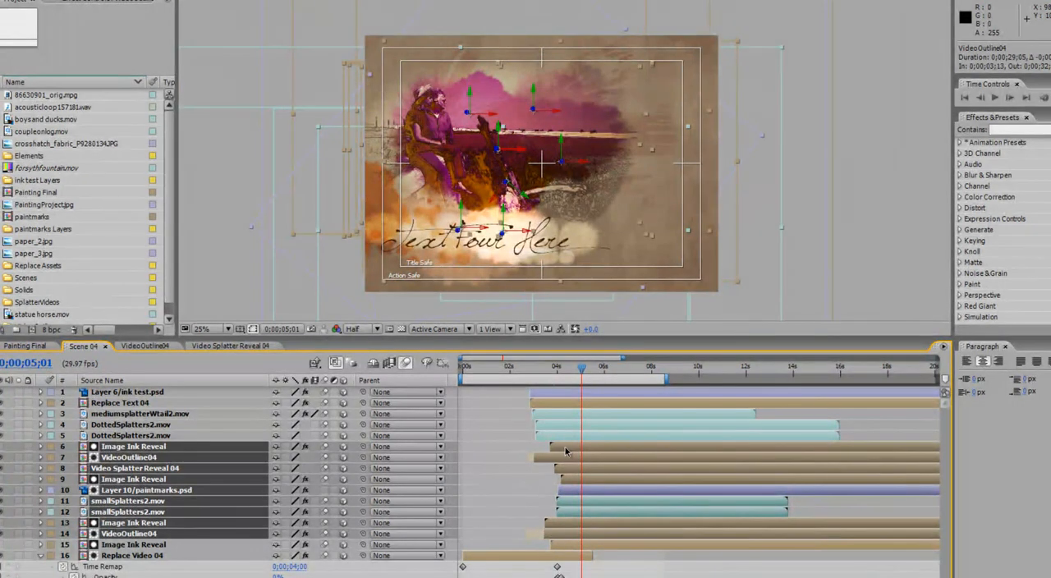
drag(582, 369, 559, 370)
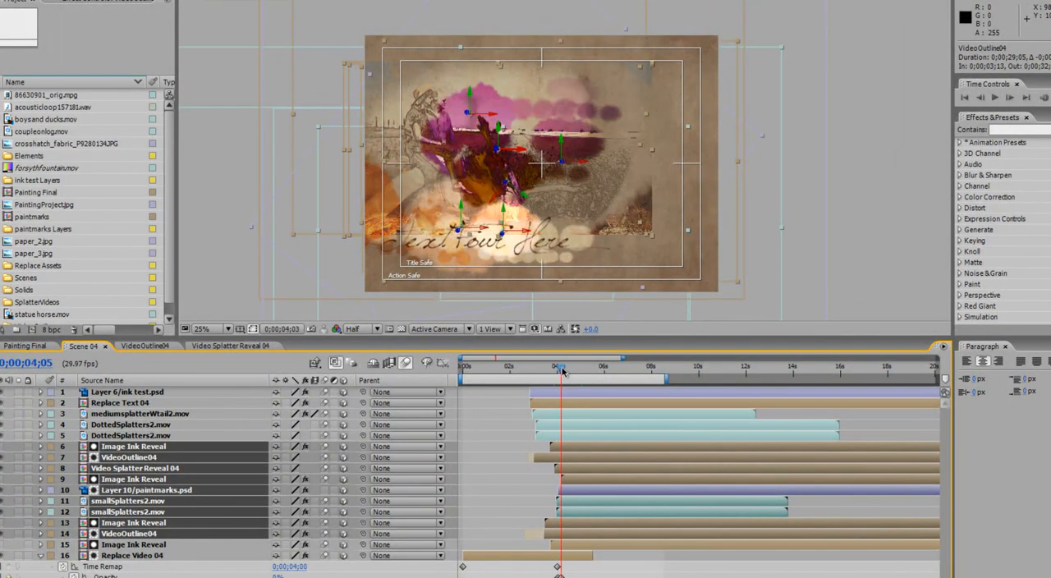
drag(558, 366, 545, 367)
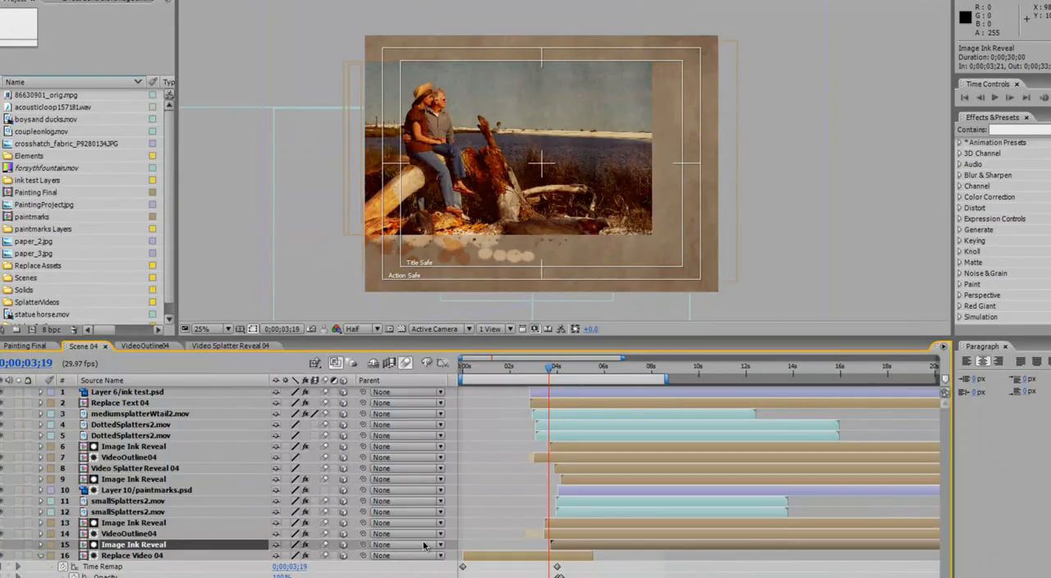
click(319, 361)
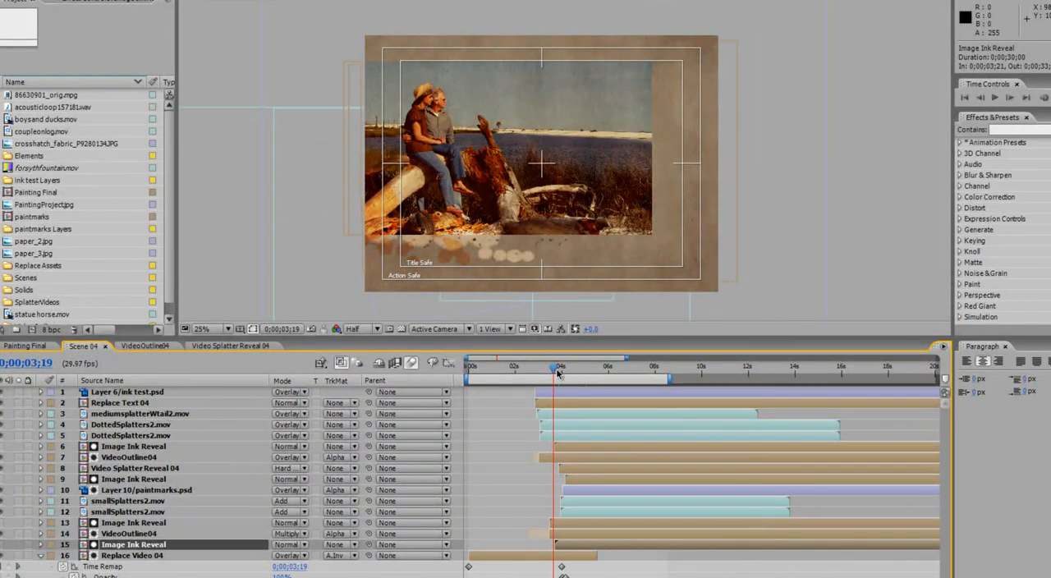
drag(555, 366, 562, 367)
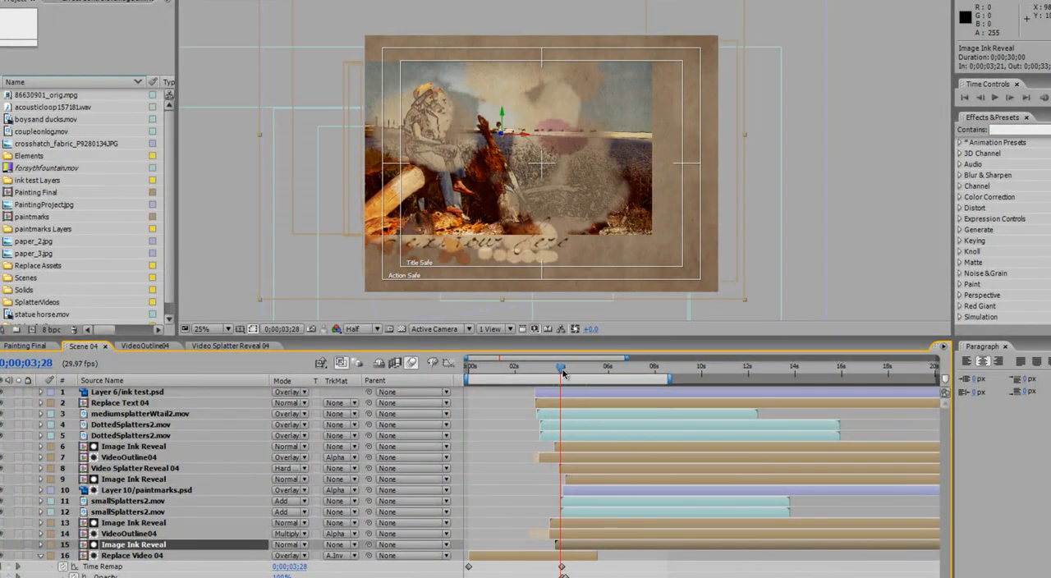
drag(562, 367, 562, 366)
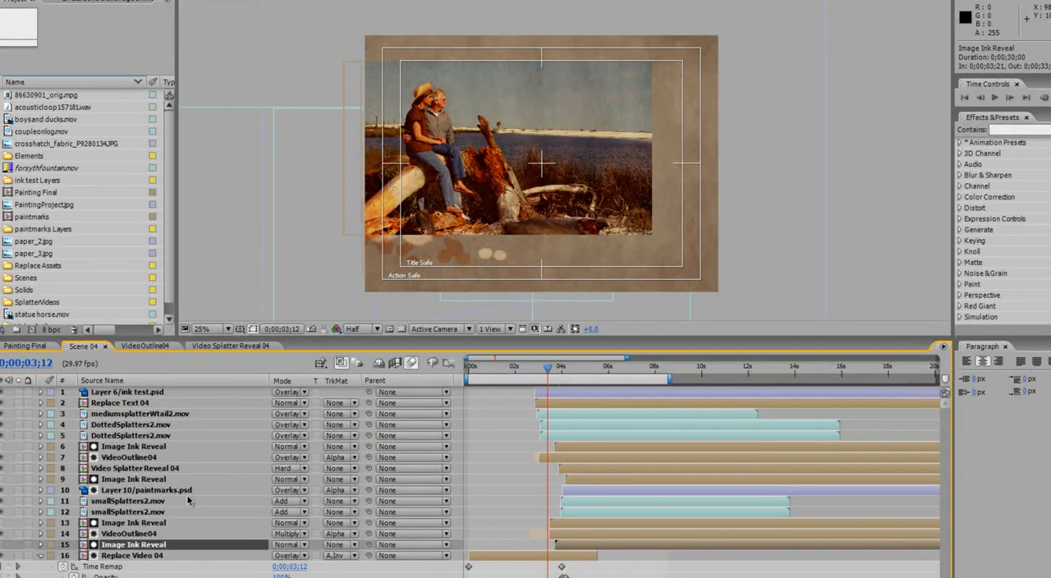
Play through the staggered ink reveal and title, then switch to the Painting Final composition
drag(549, 368, 508, 368)
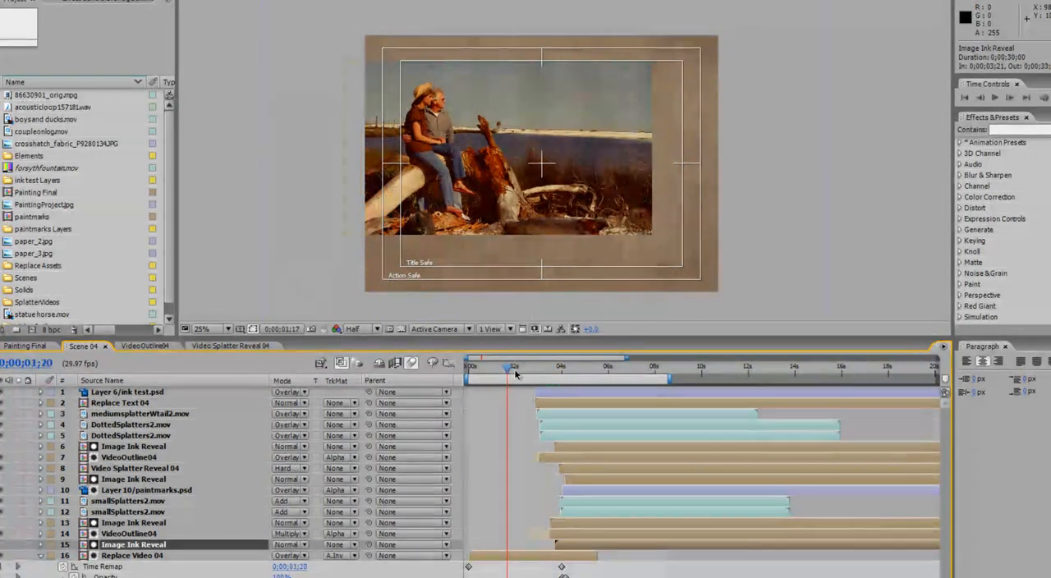
drag(516, 366, 568, 366)
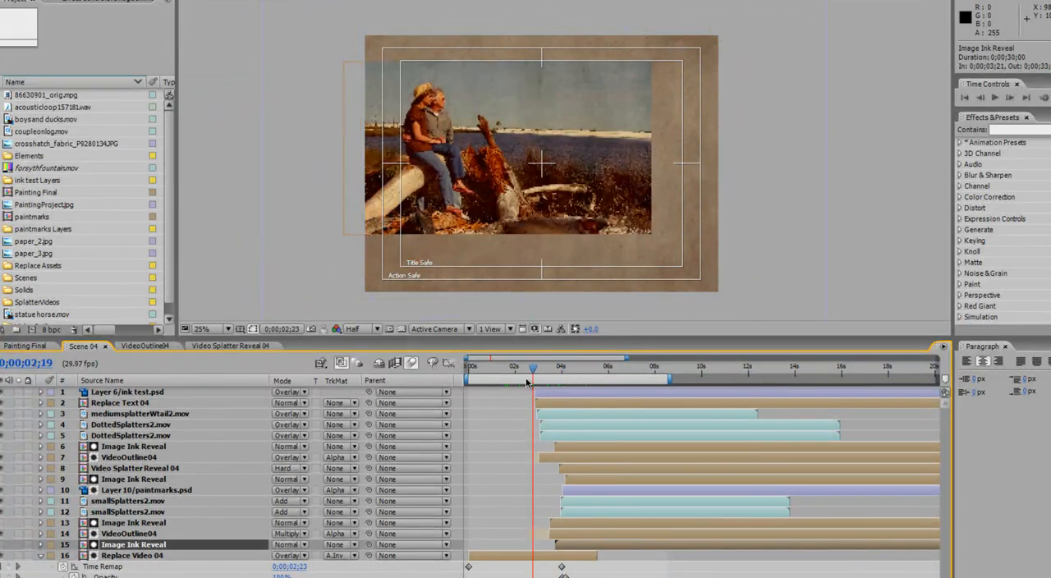
click(590, 366)
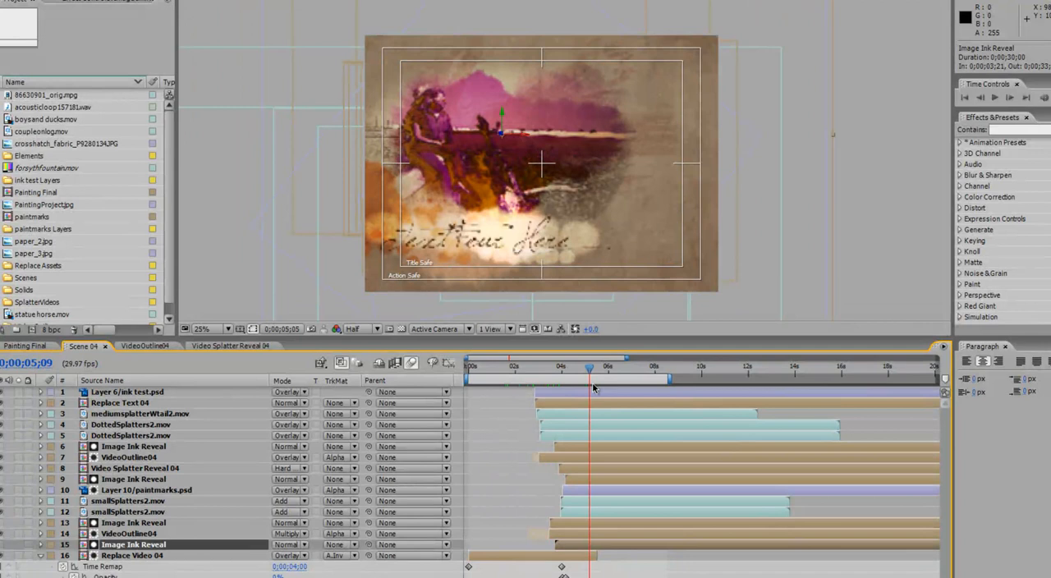
drag(588, 366, 562, 366)
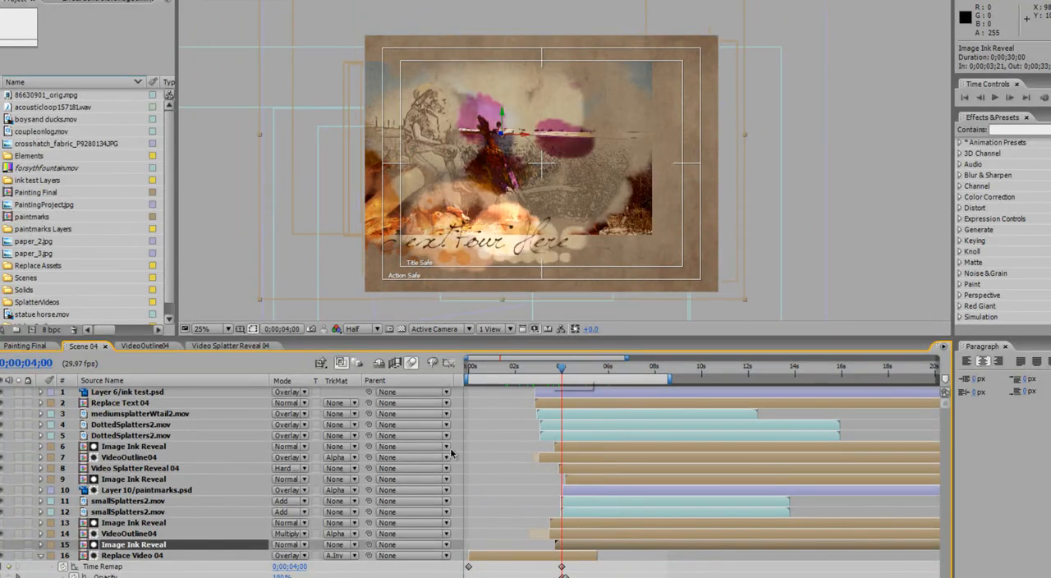
click(25, 345)
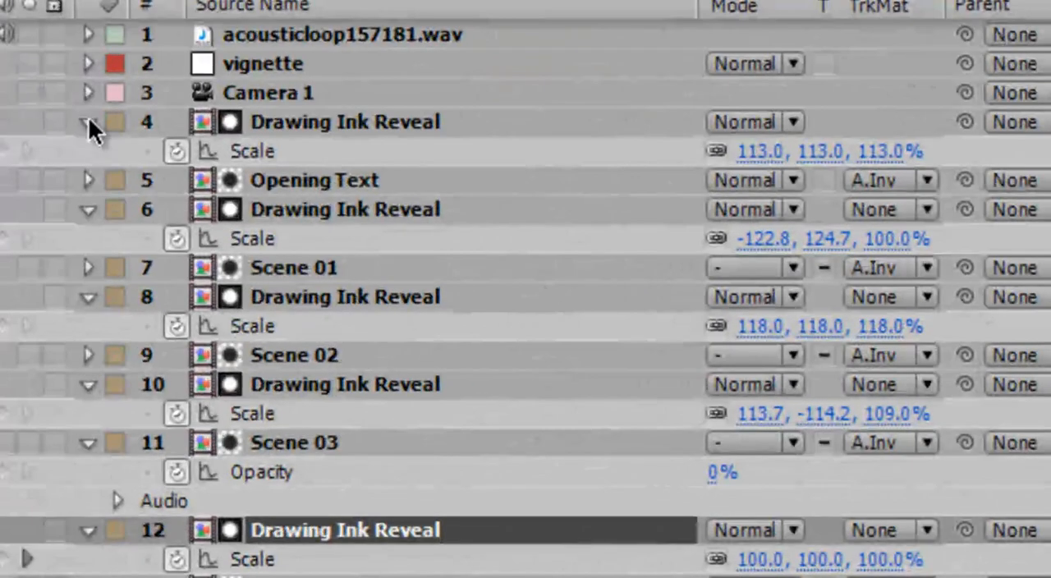
Fold the Painting Final layer properties closed and select the reveal layer above Scene 05
click(89, 121)
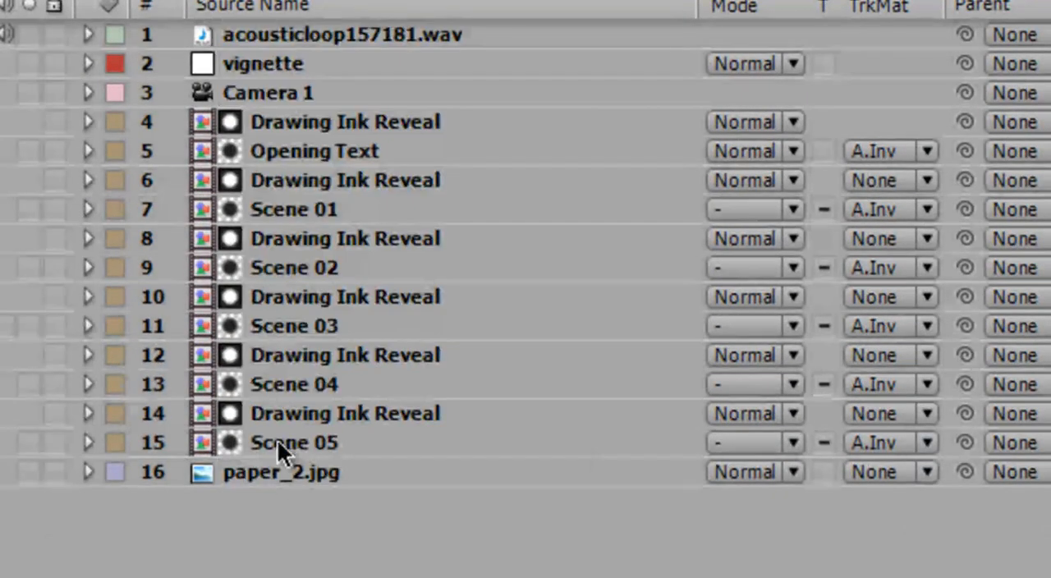
click(345, 414)
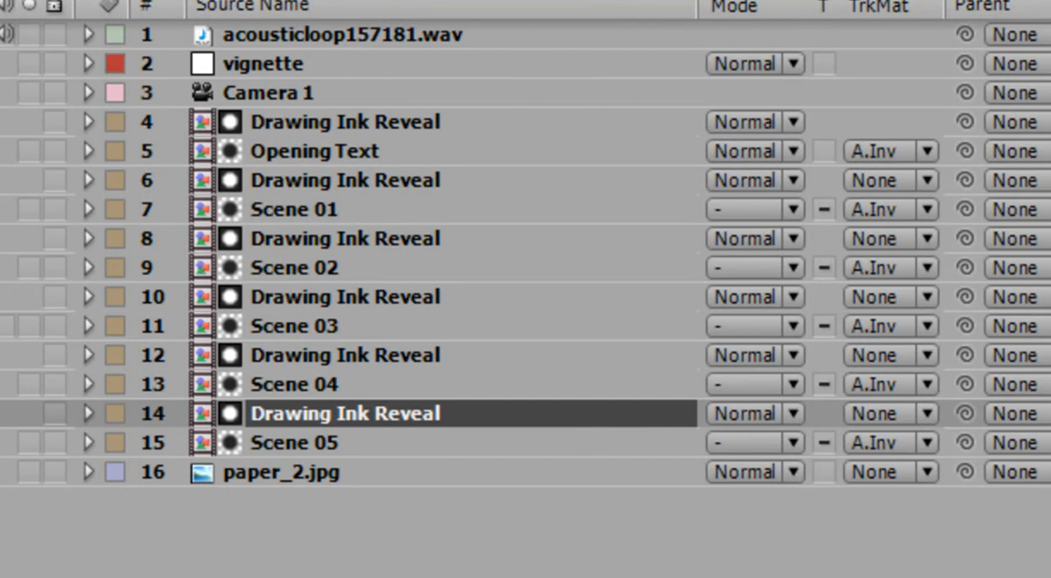
mouse_move(394, 386)
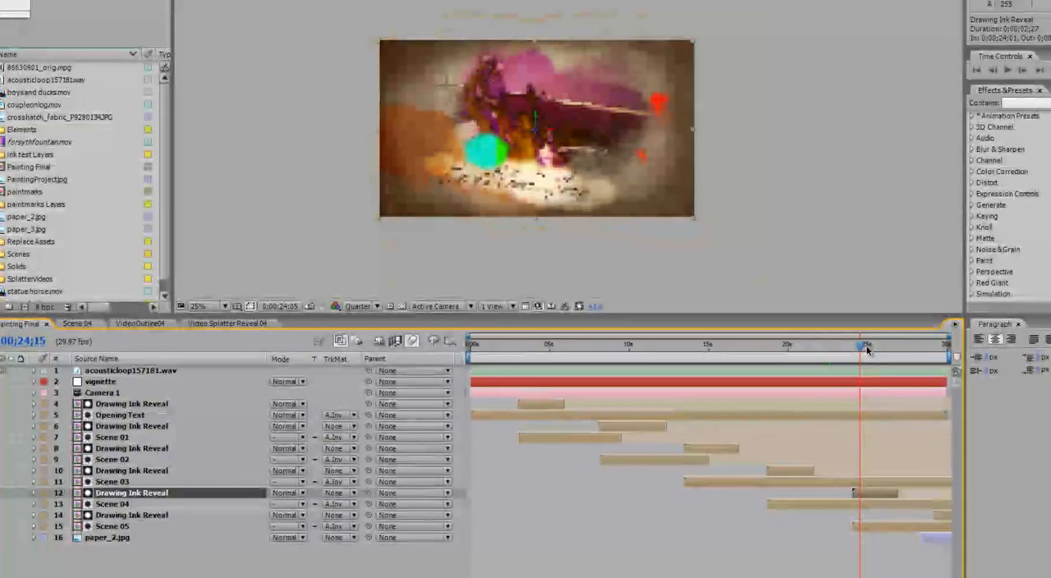
Move Scene 05 later so Scene 04 runs longer, then expose Scene 04's keyframed properties
drag(867, 345, 851, 345)
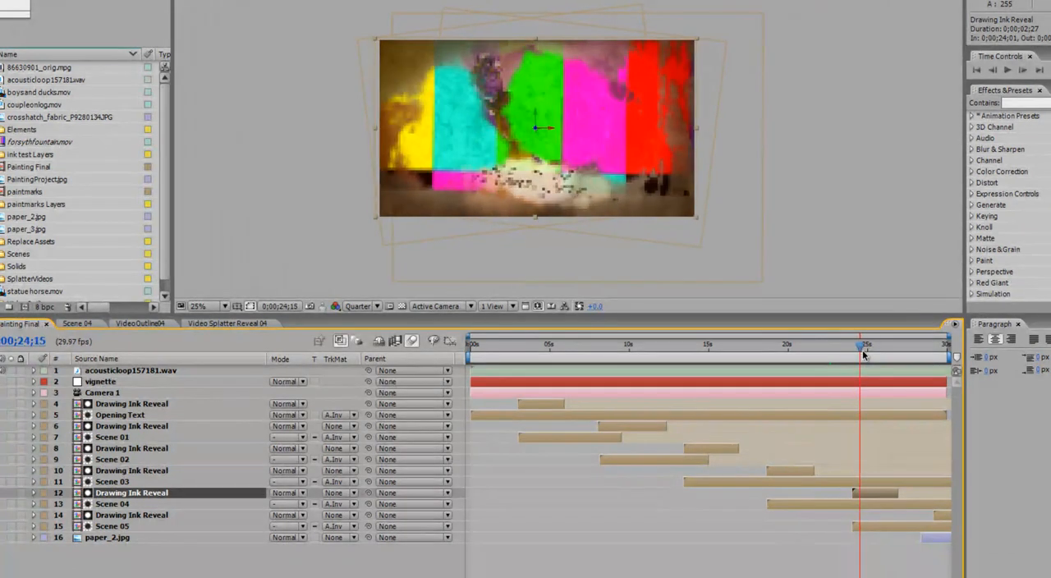
drag(862, 345, 848, 345)
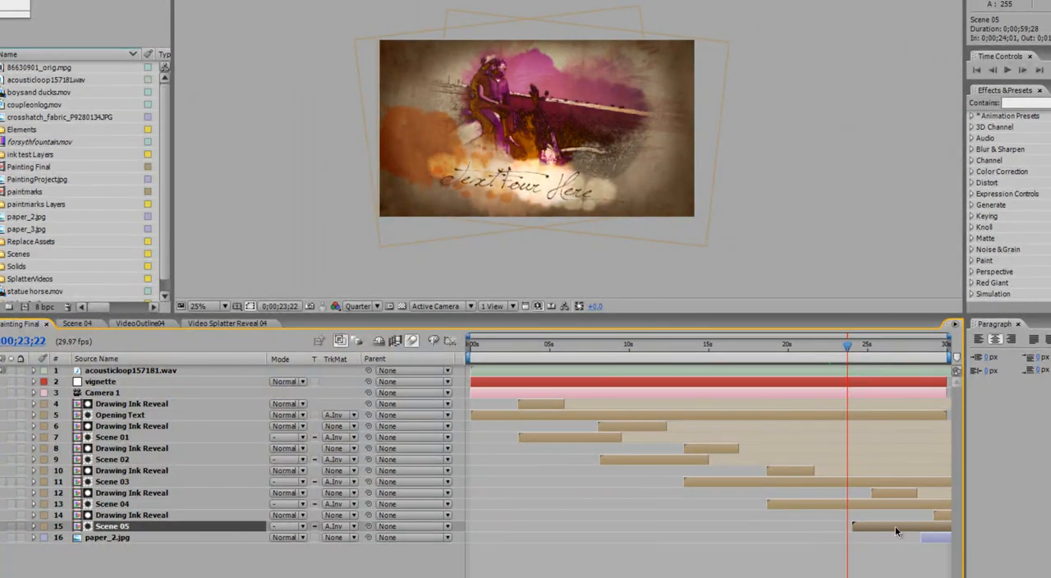
click(132, 516)
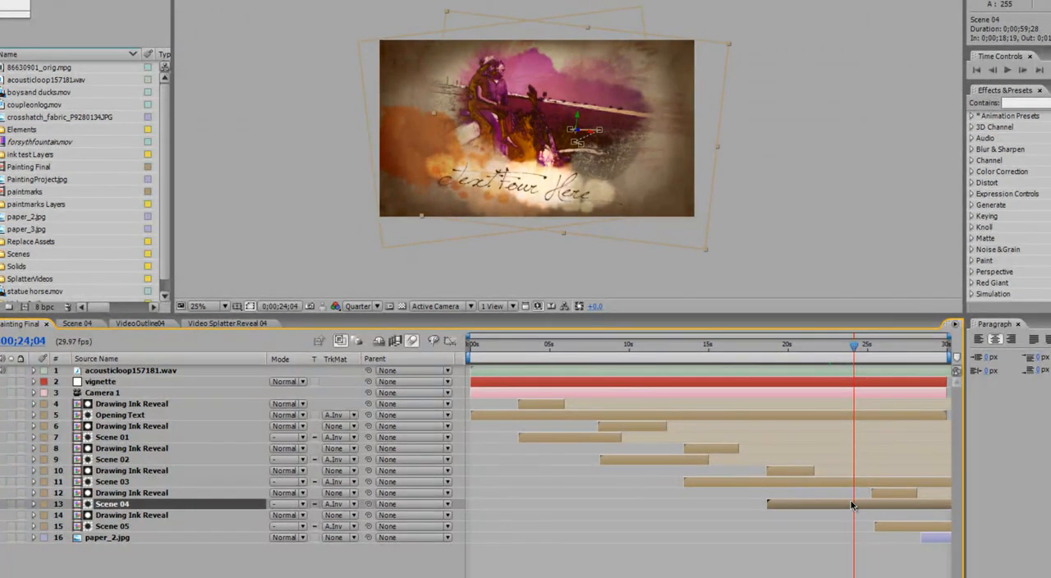
click(31, 502)
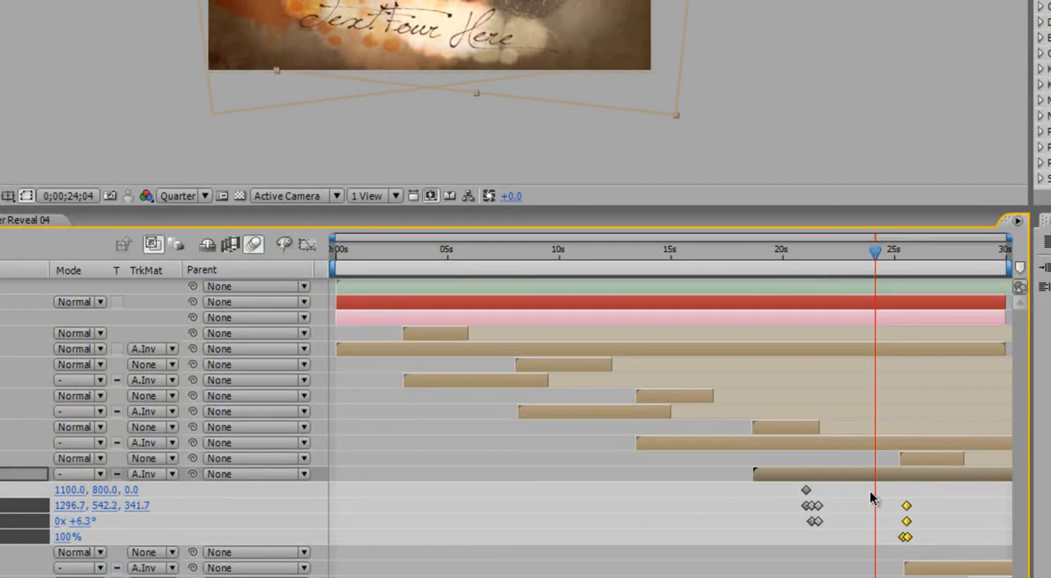
mouse_move(962, 521)
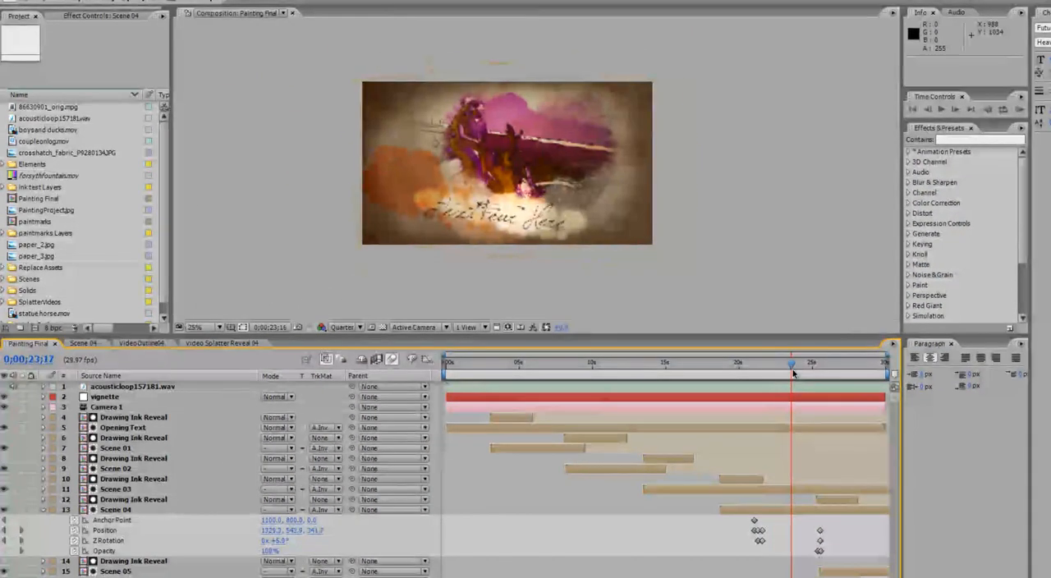
drag(792, 362, 812, 361)
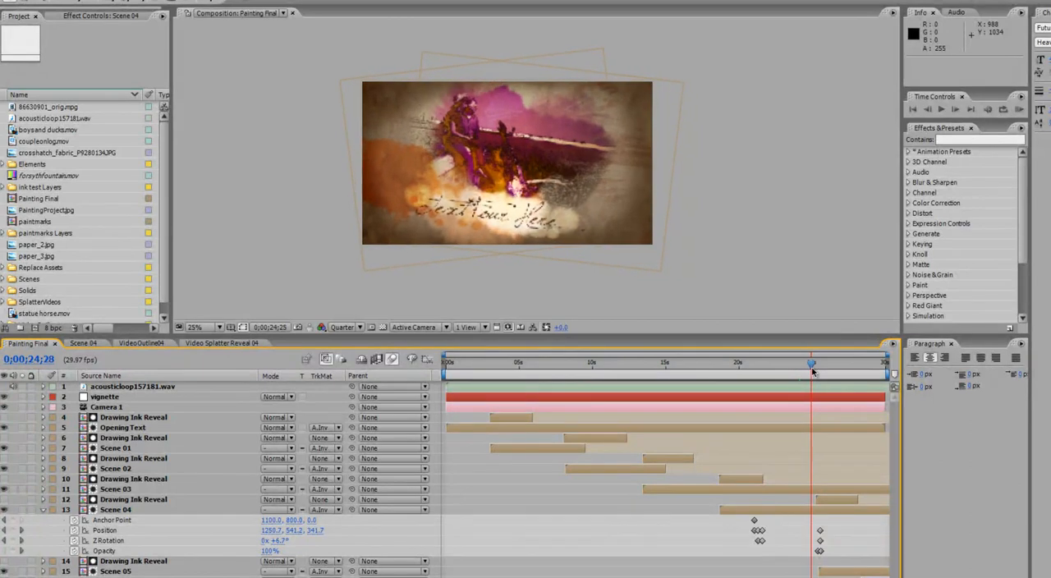
drag(811, 361, 814, 362)
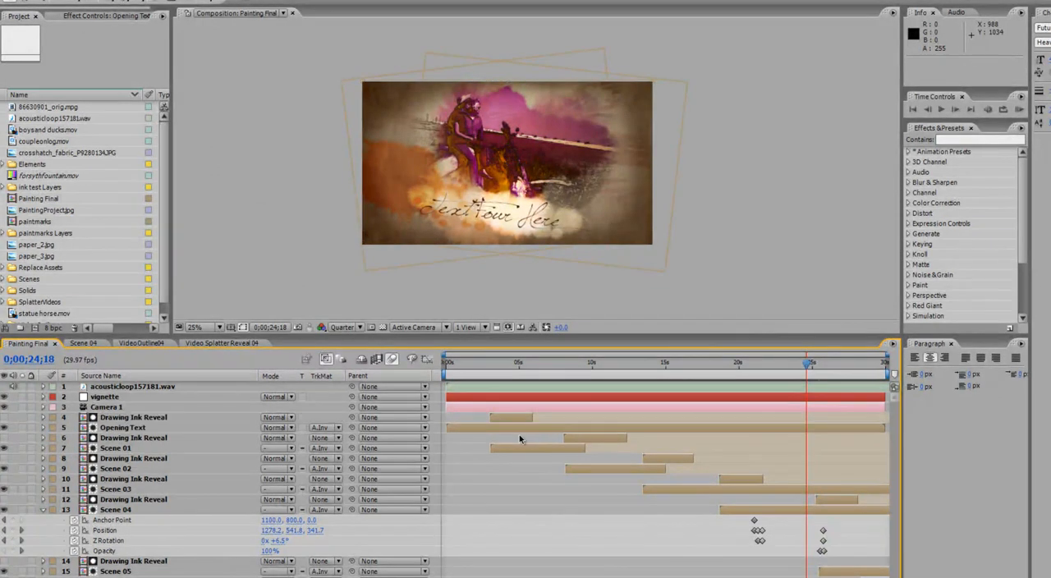
Expose Scene 01's keyframes, shift its Drawing Ink Reveal layer later, and scrub back to the opening
click(115, 446)
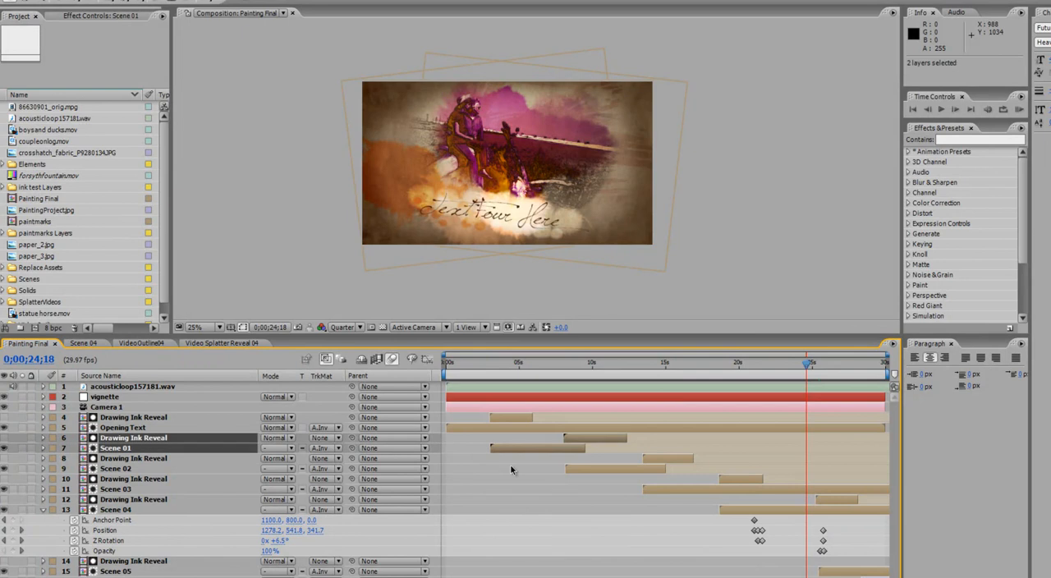
click(23, 447)
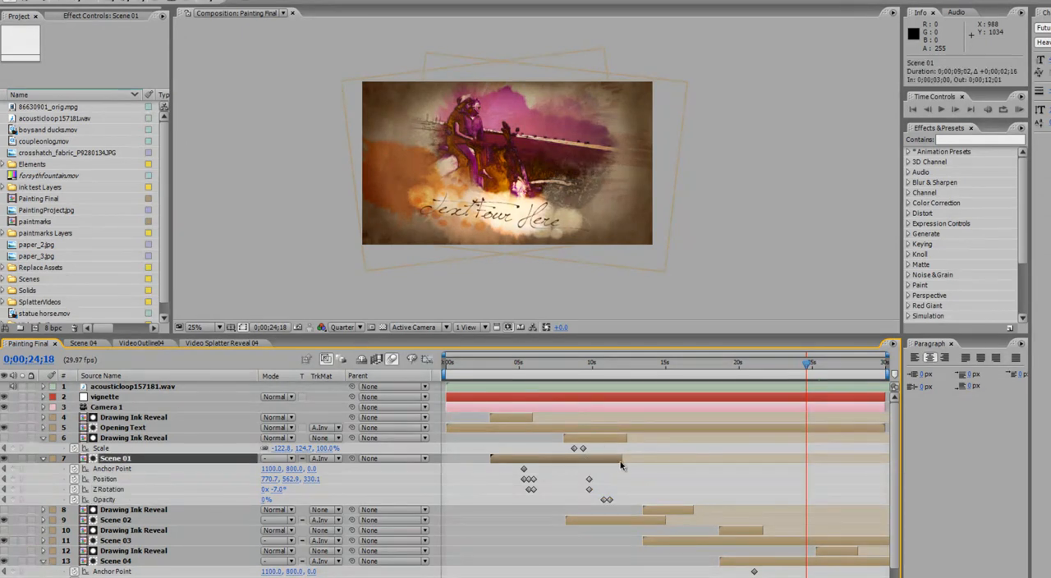
click(133, 437)
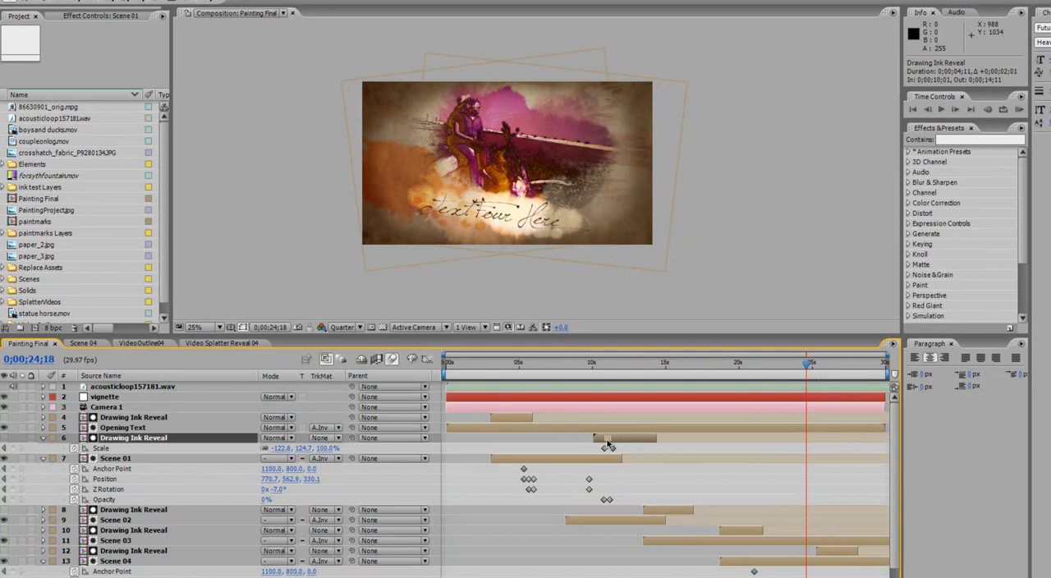
click(133, 509)
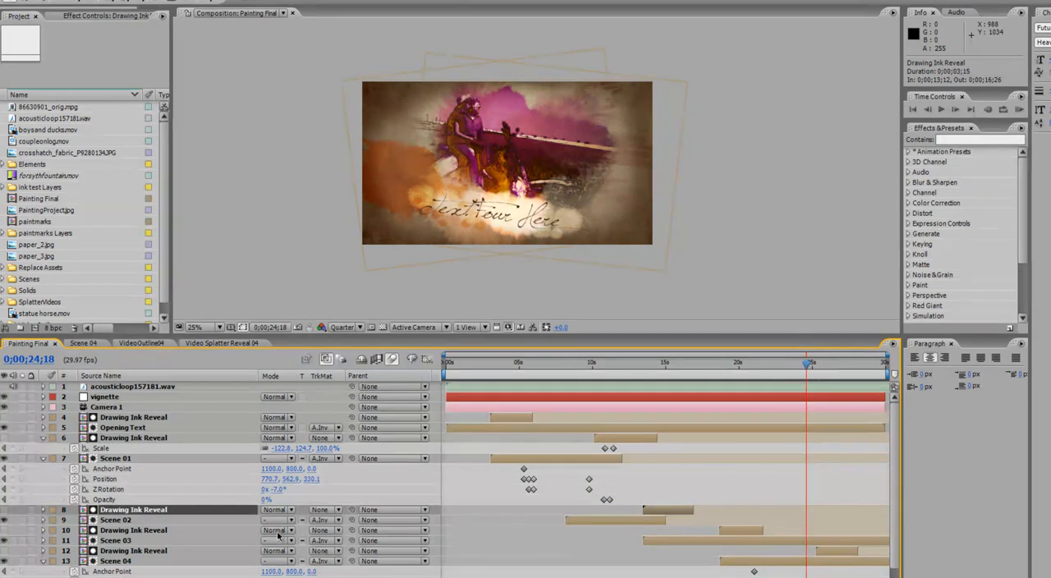
click(115, 519)
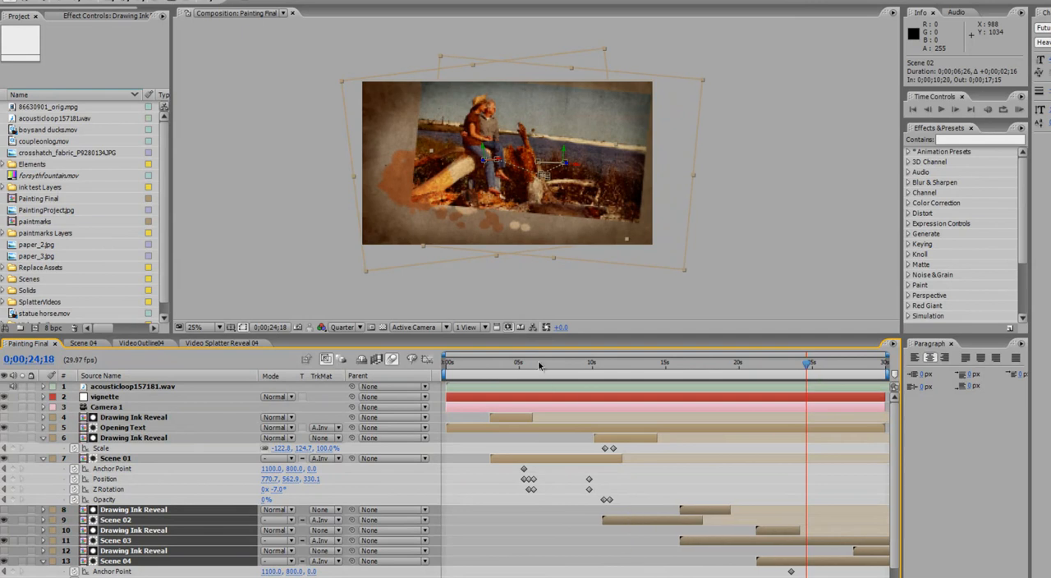
drag(809, 361, 555, 361)
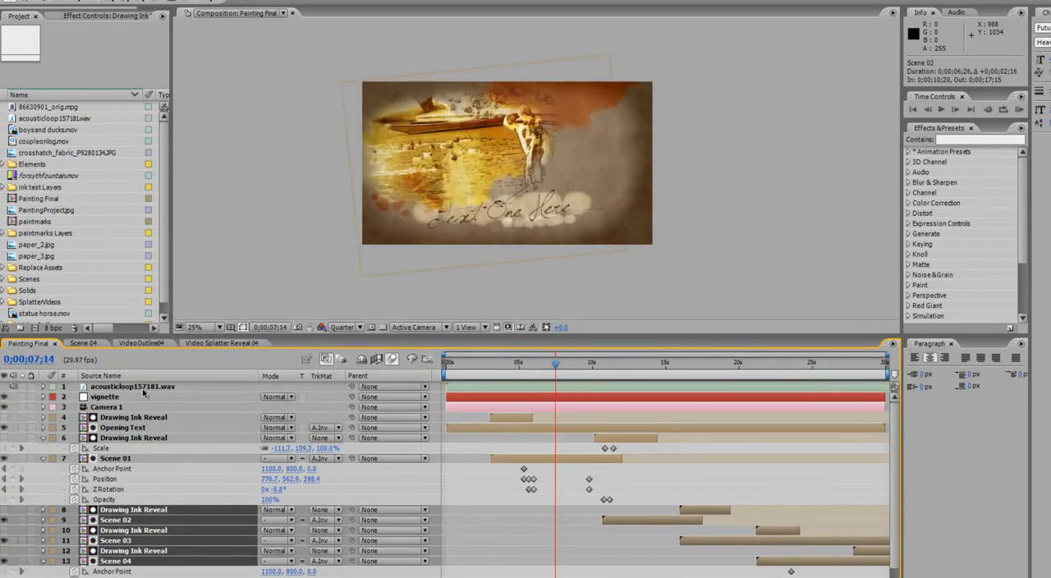